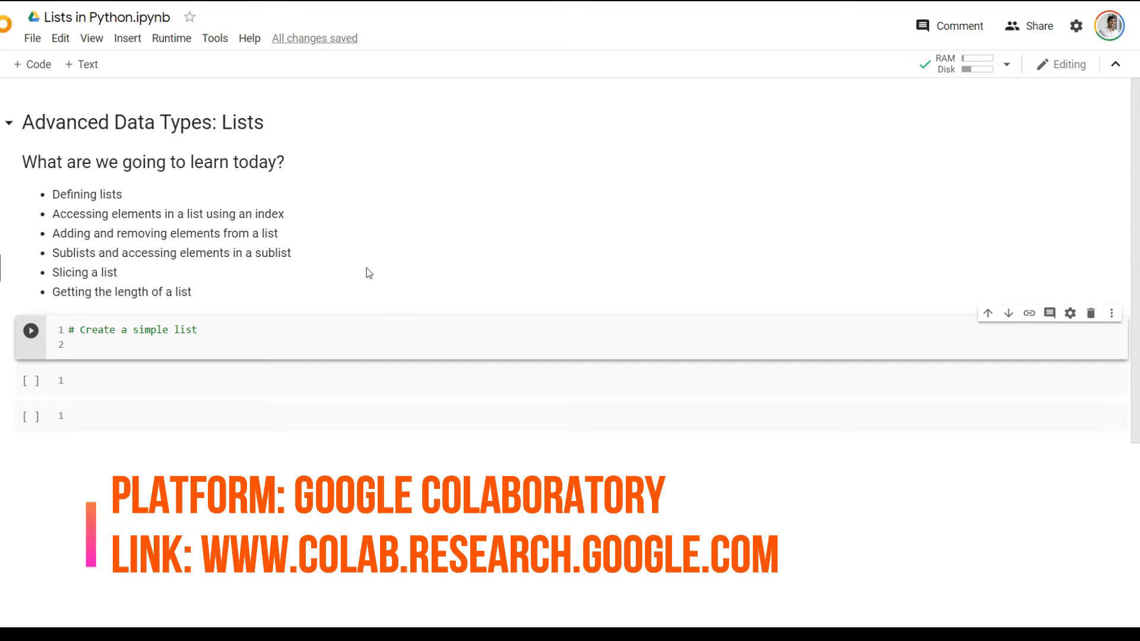
mouse_move(314, 291)
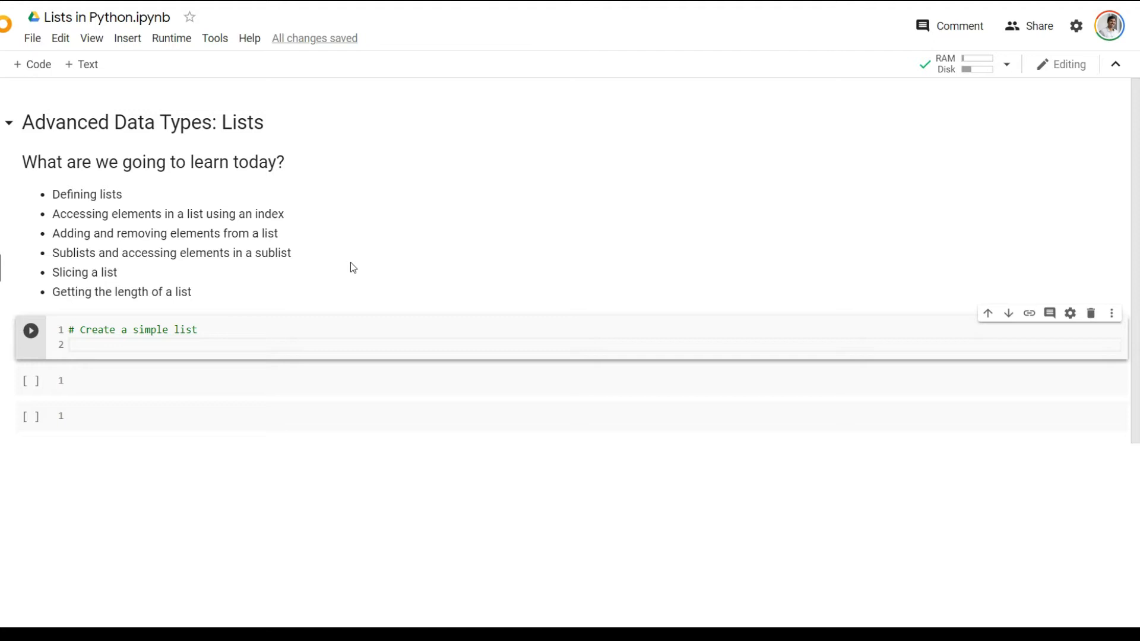
Define numList = [1,2,3,4,5] in the first code cell
text(n)
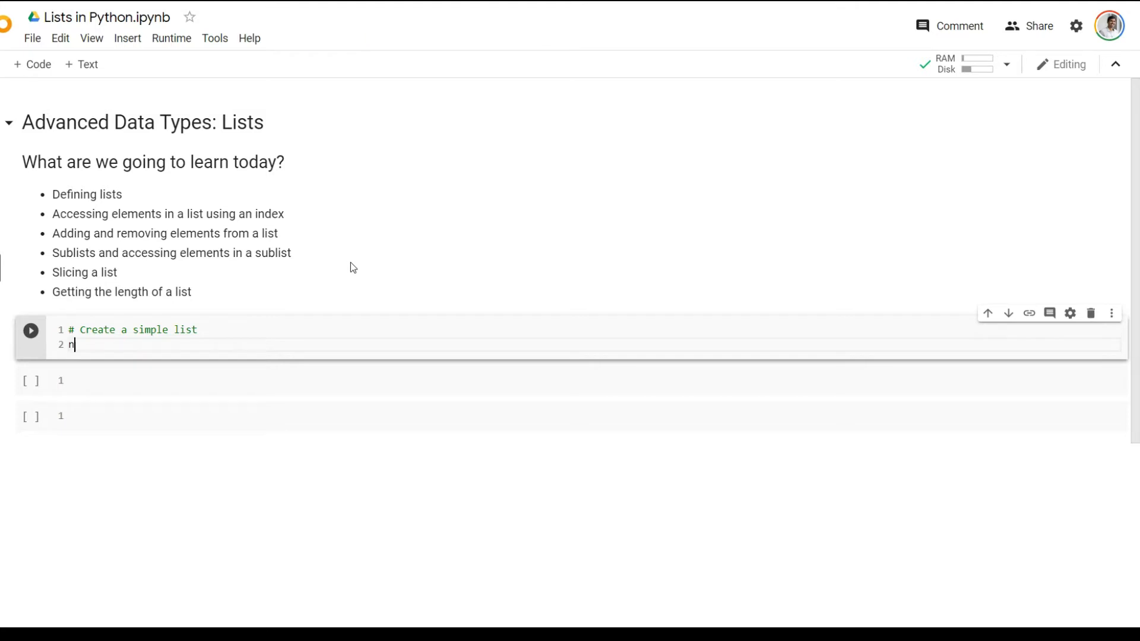
text(umList)
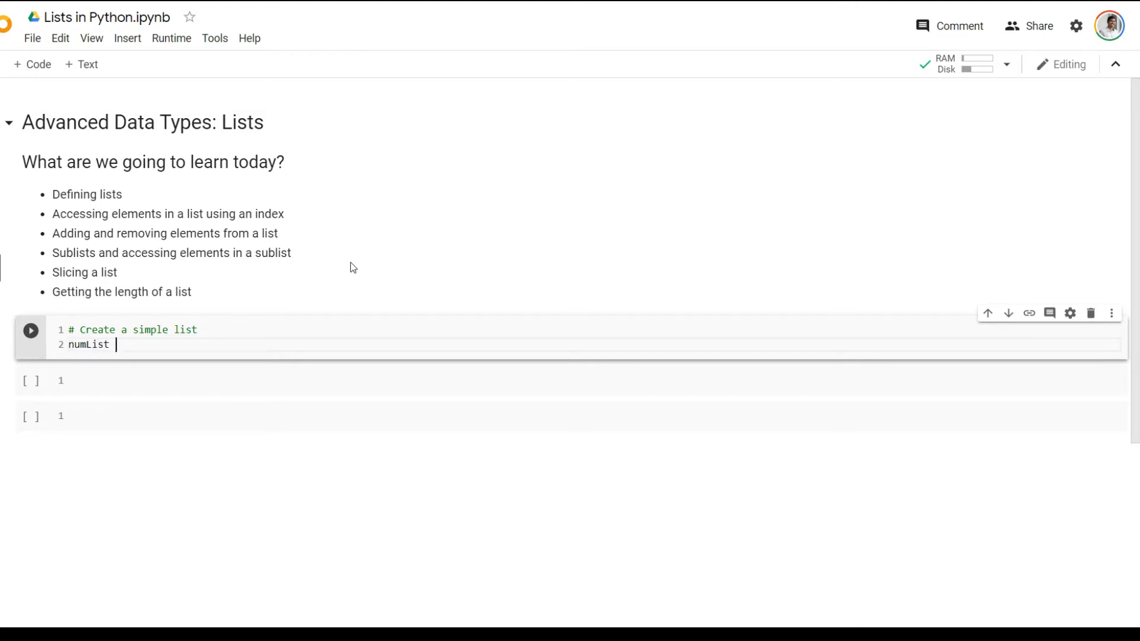
text(= [])
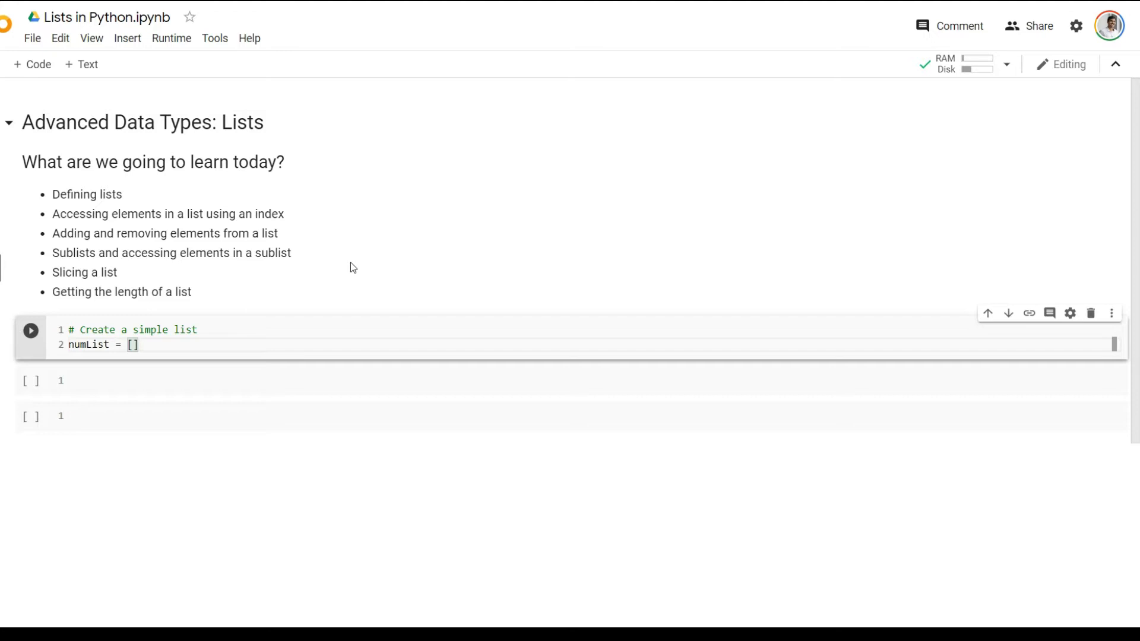
text(1,)
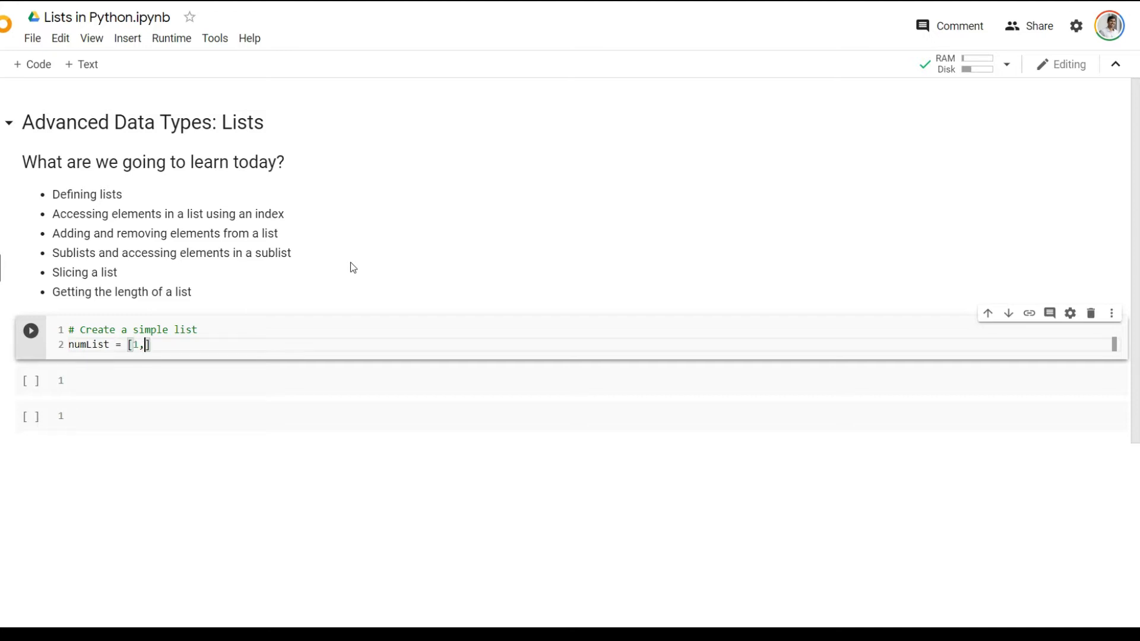
text(2,3,4,5)
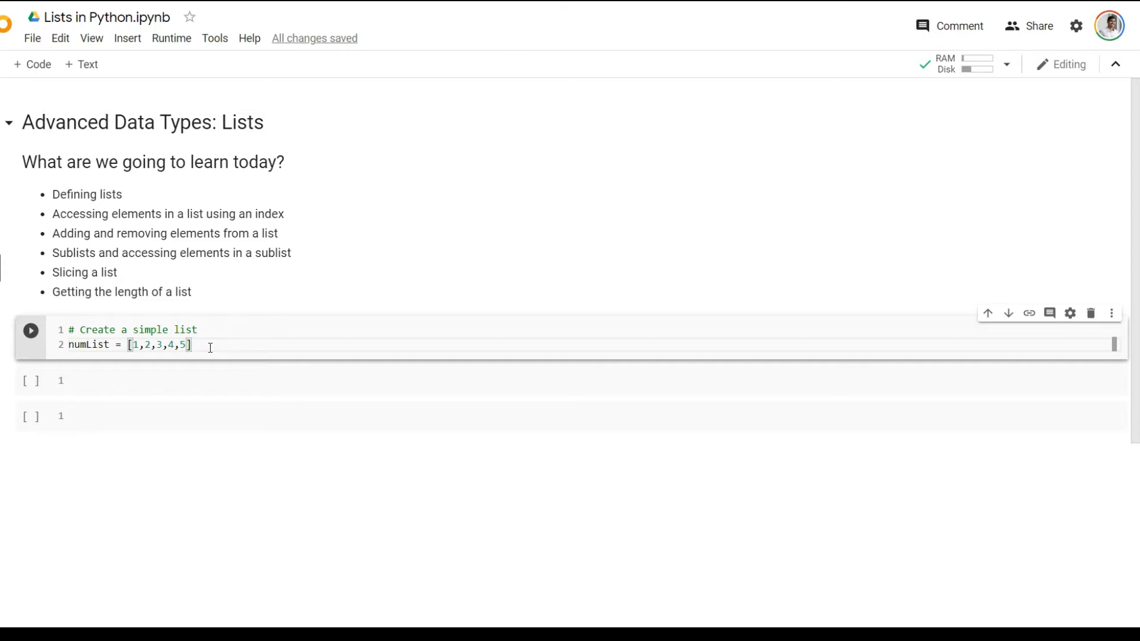
Add strList = ['abc','cde'] on the next line
text(str)
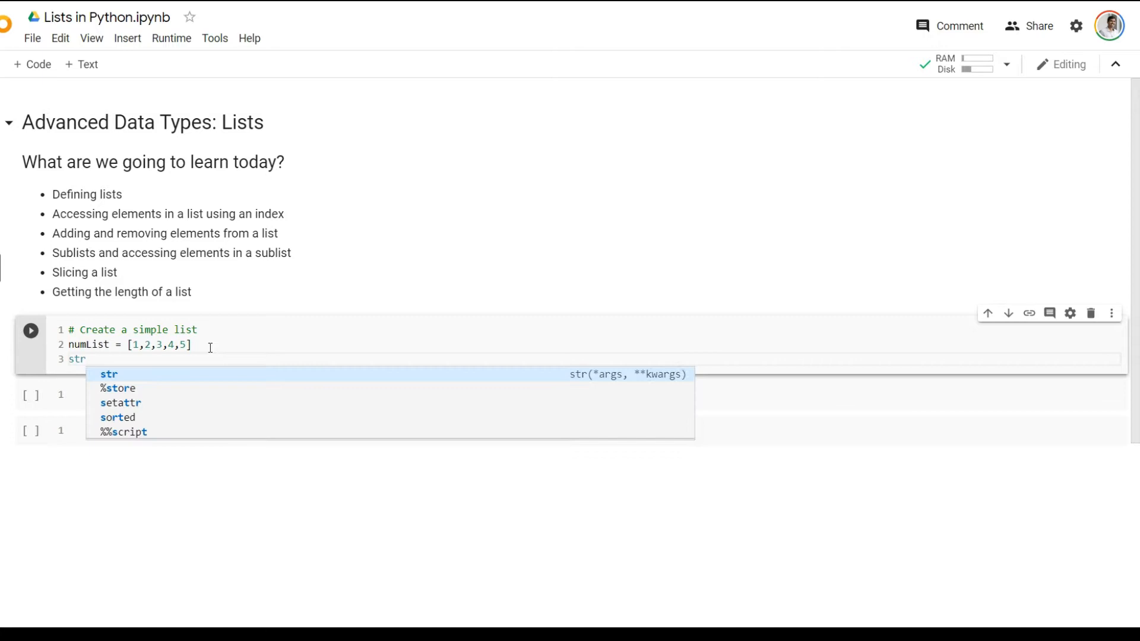
text(List)
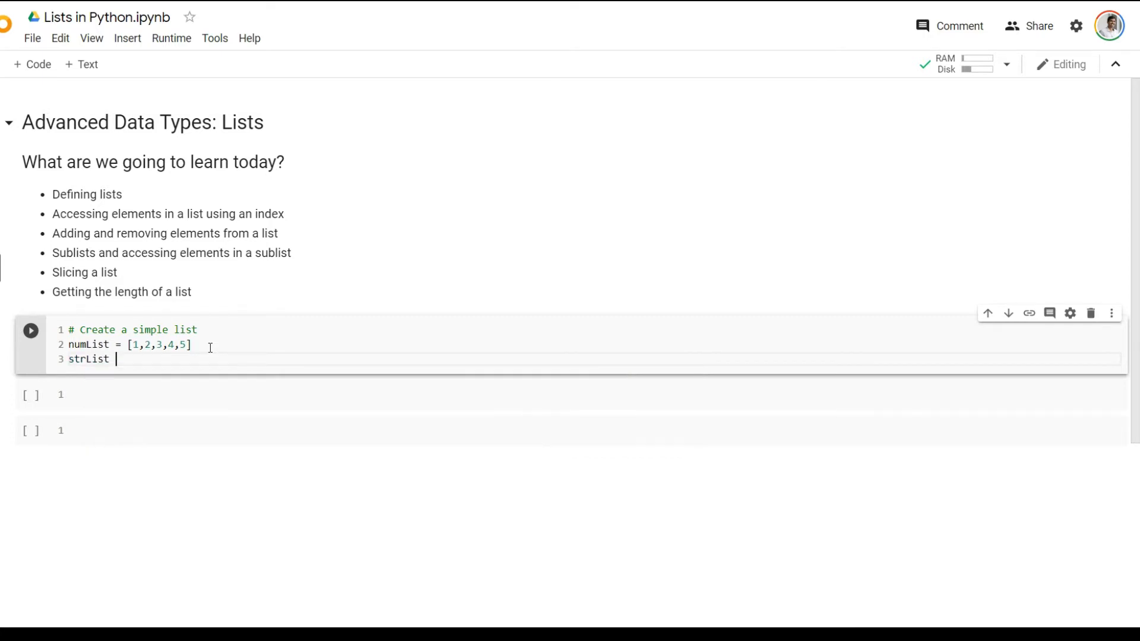
text(= [])
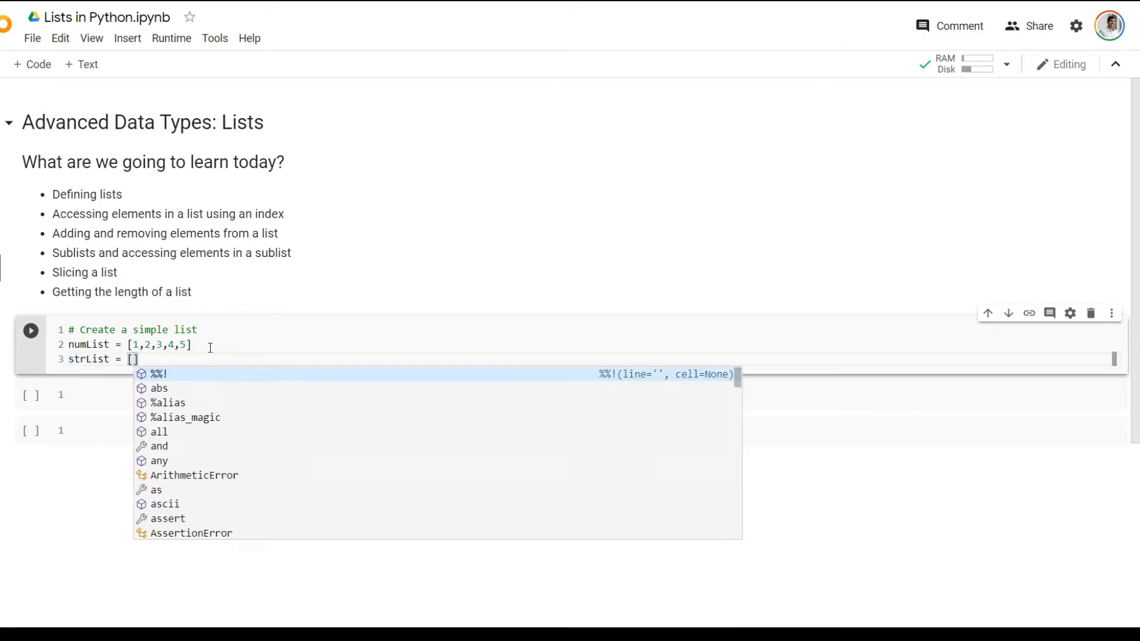
text('ab')
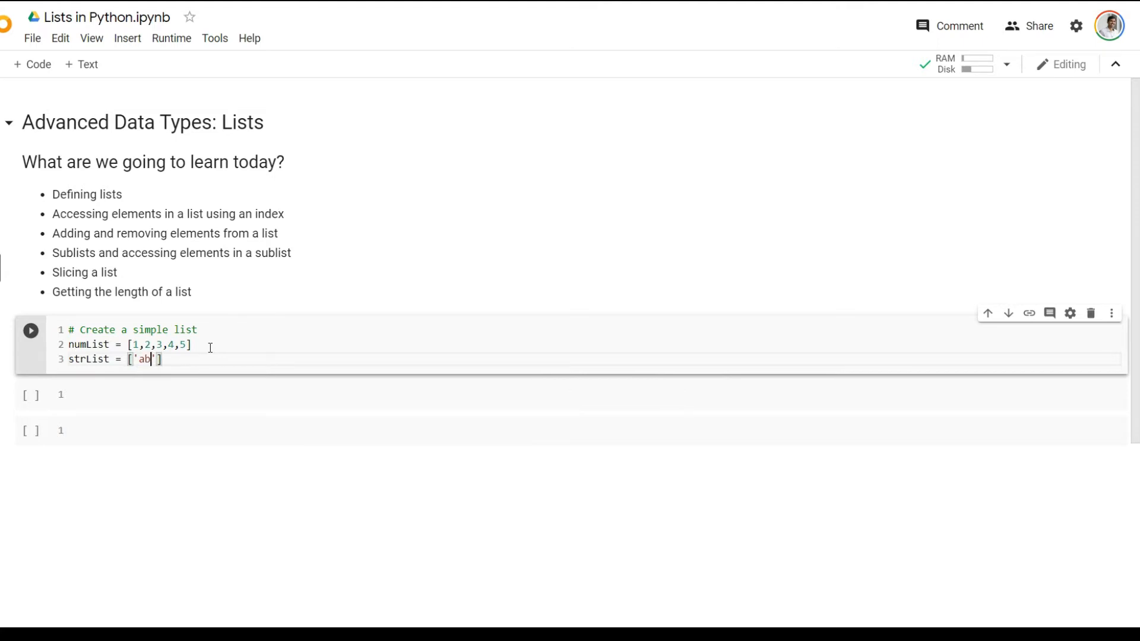
text(c','cde)
text(m)
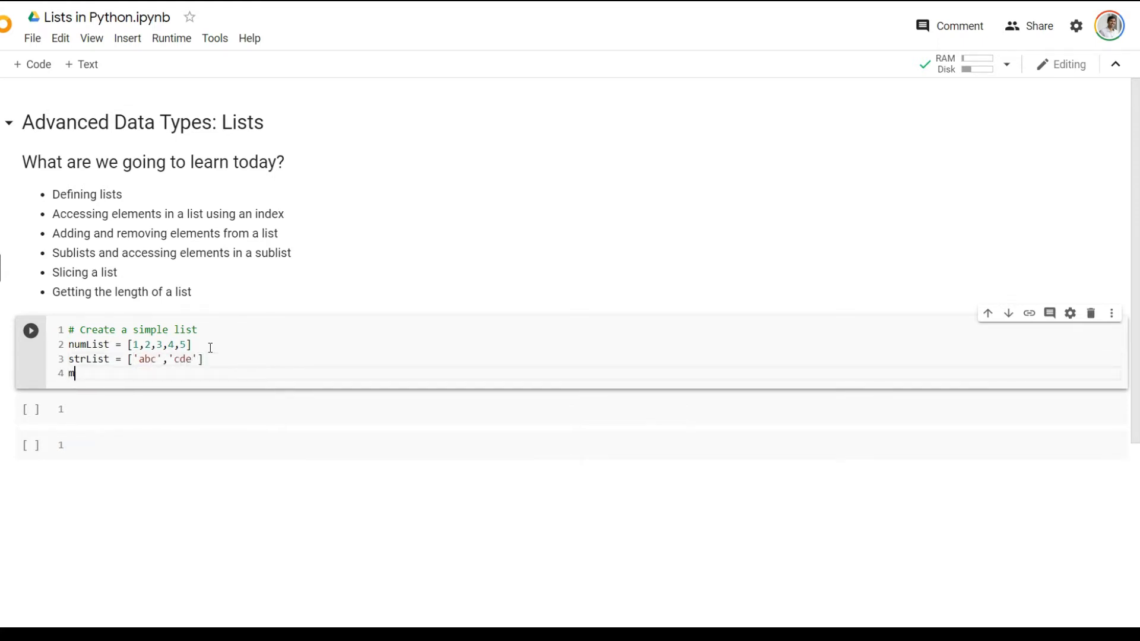
Add mixList = ['abc',1], then select that line for removal
text(ixList)
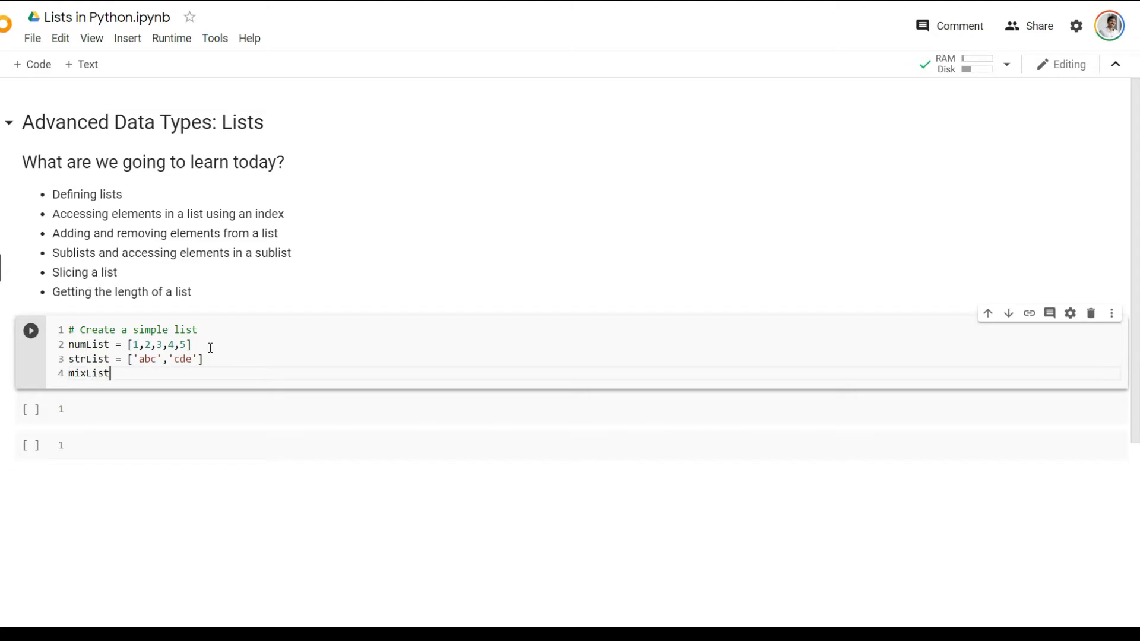
text(= [])
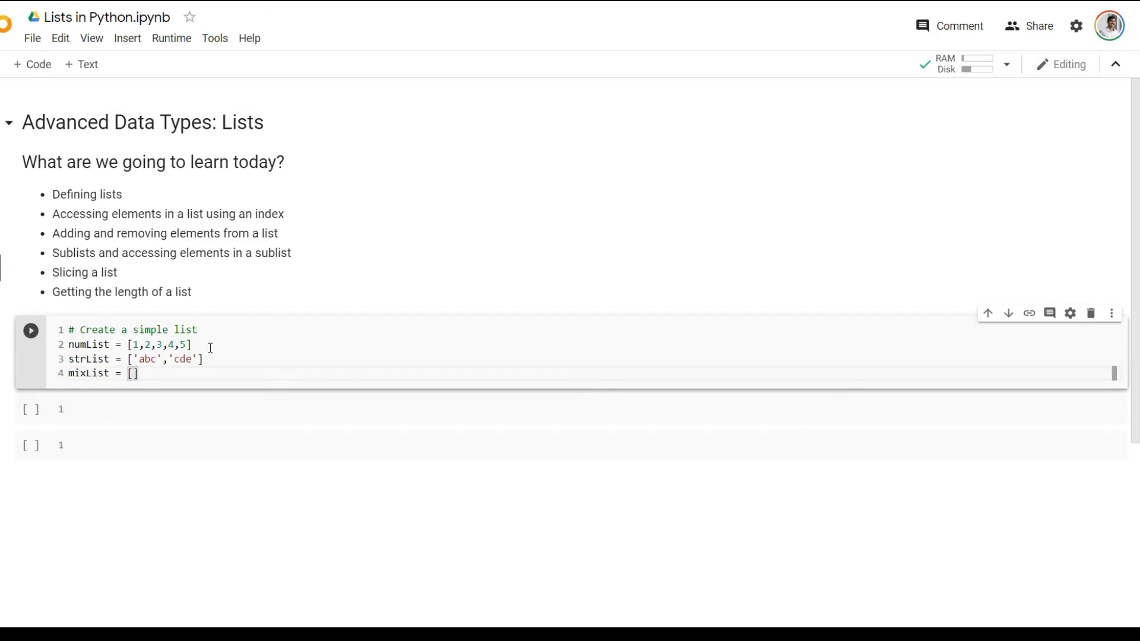
text('')
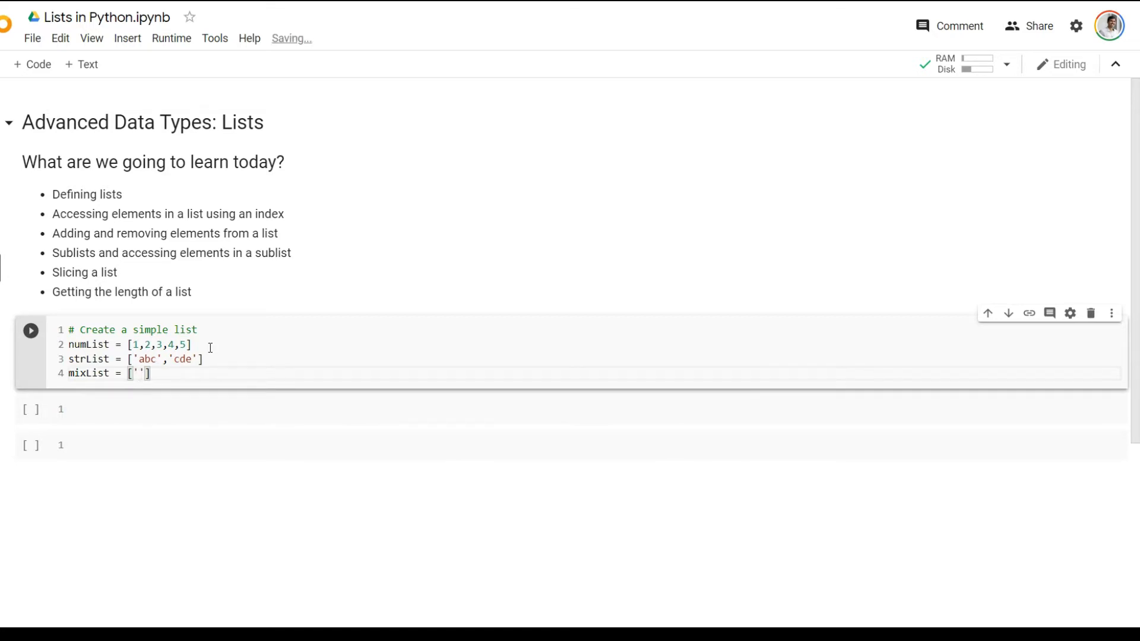
text('abc',1)
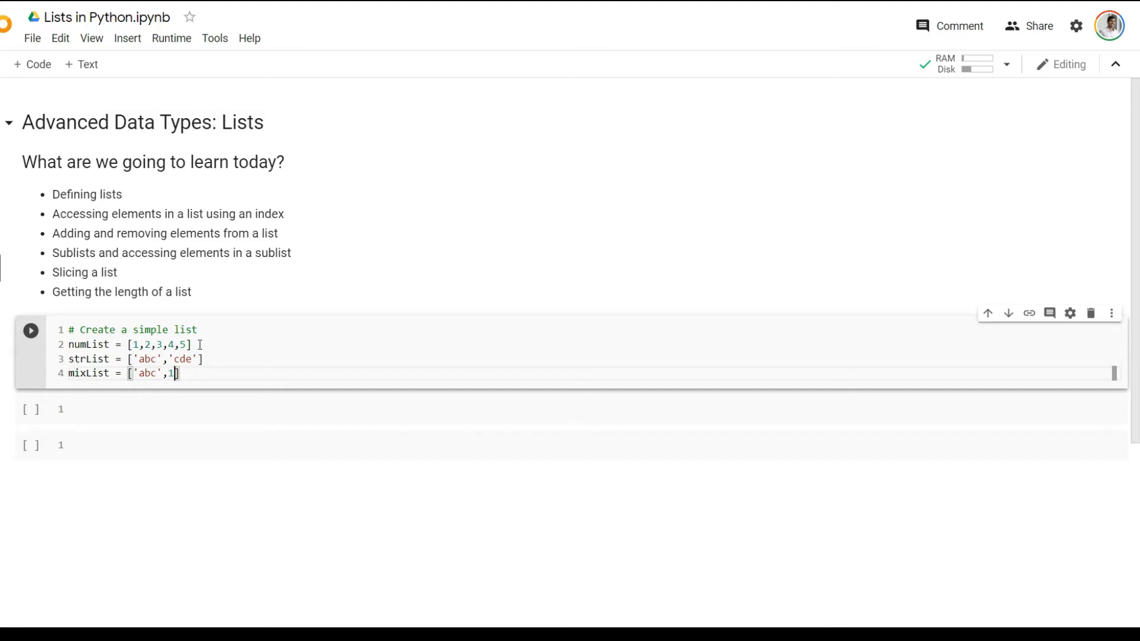
triple_click(130, 345)
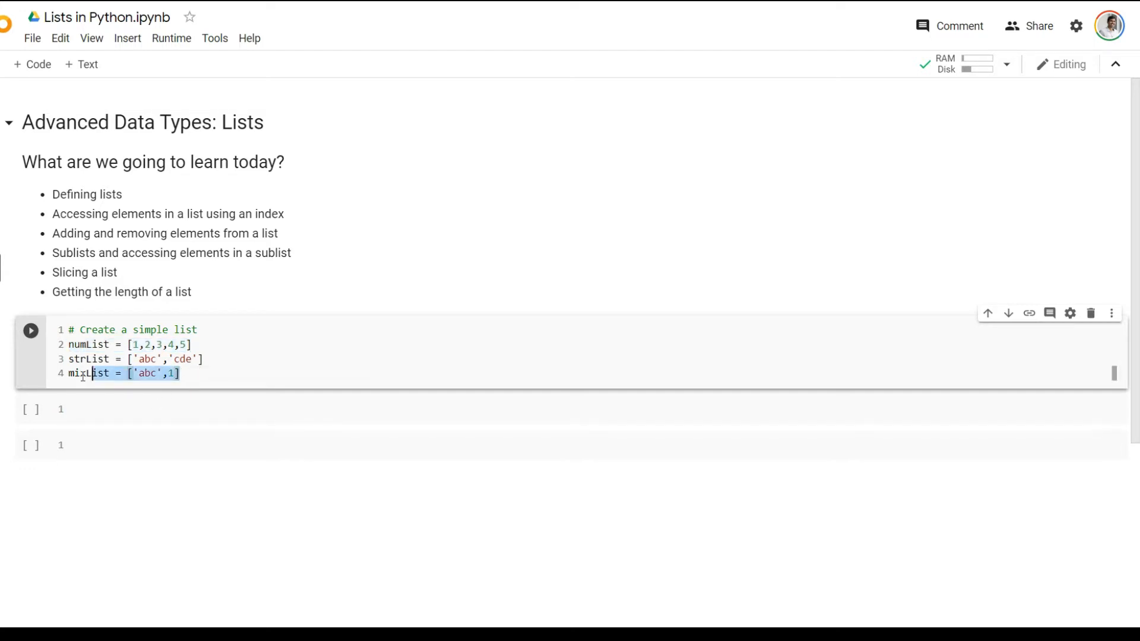
Delete the extra list lines and add a '# Zero indexed language' comment
key(Delete)
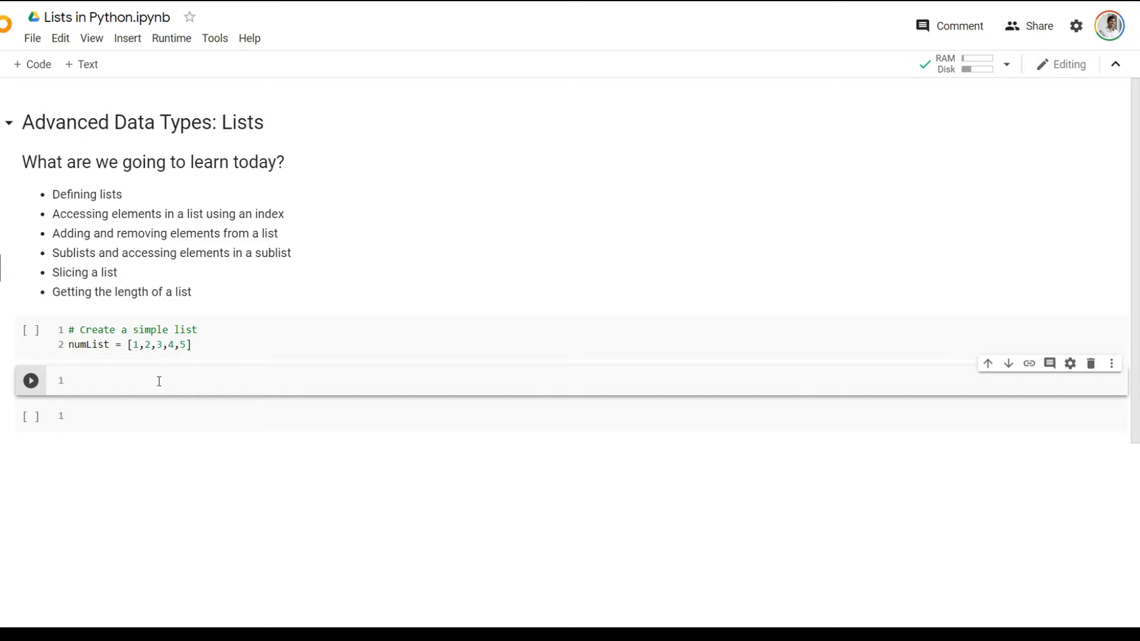
text(#)
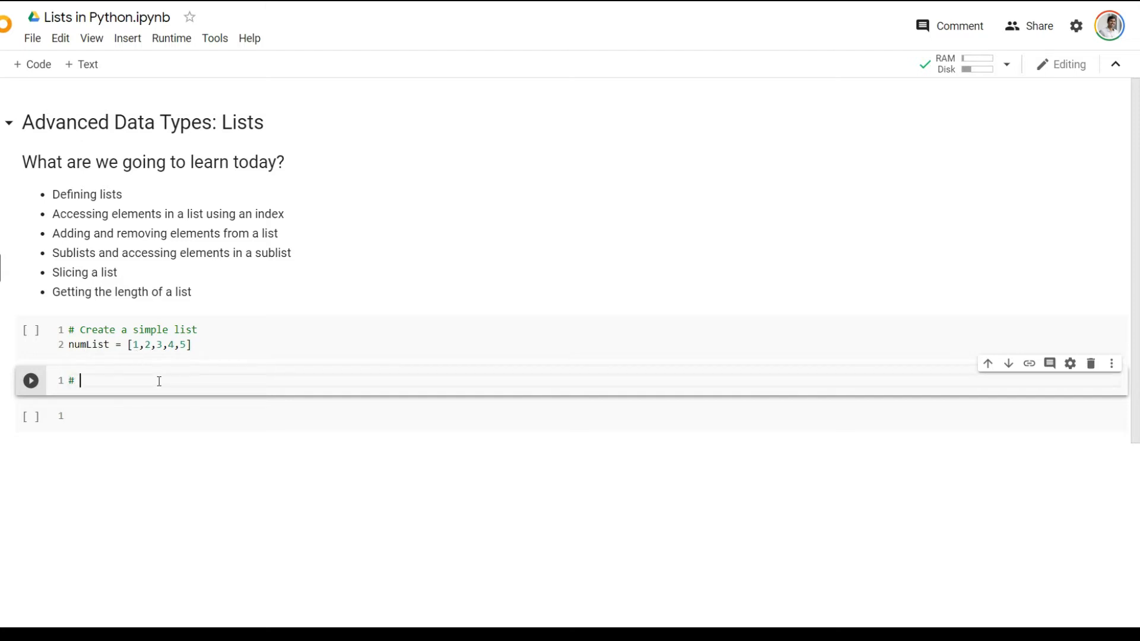
text(Zero indexed lani)
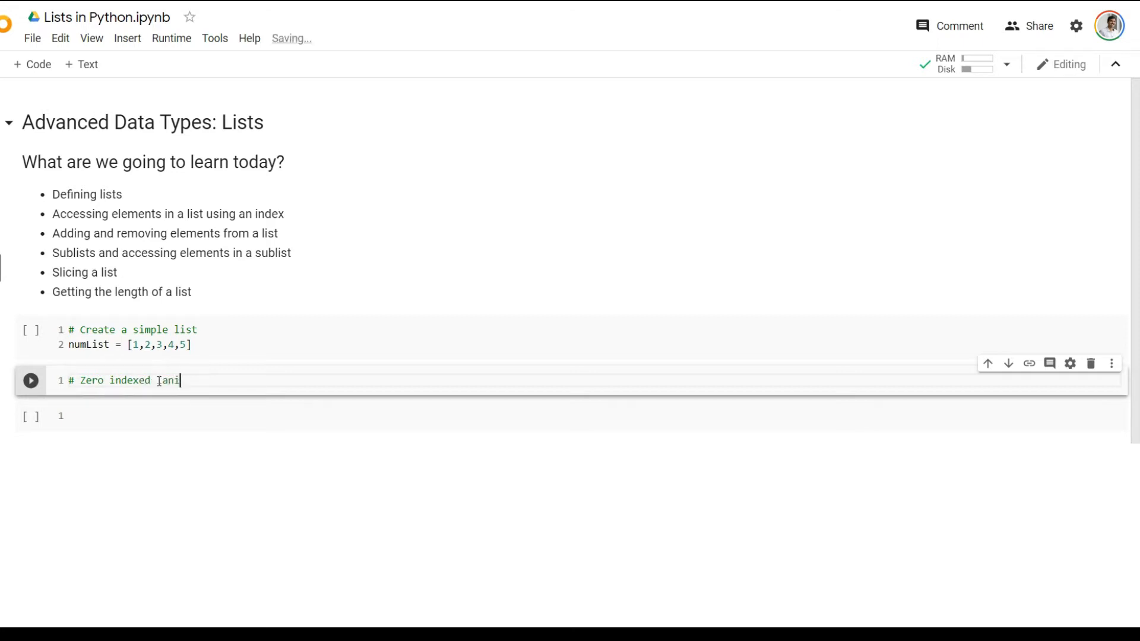
text(guage)
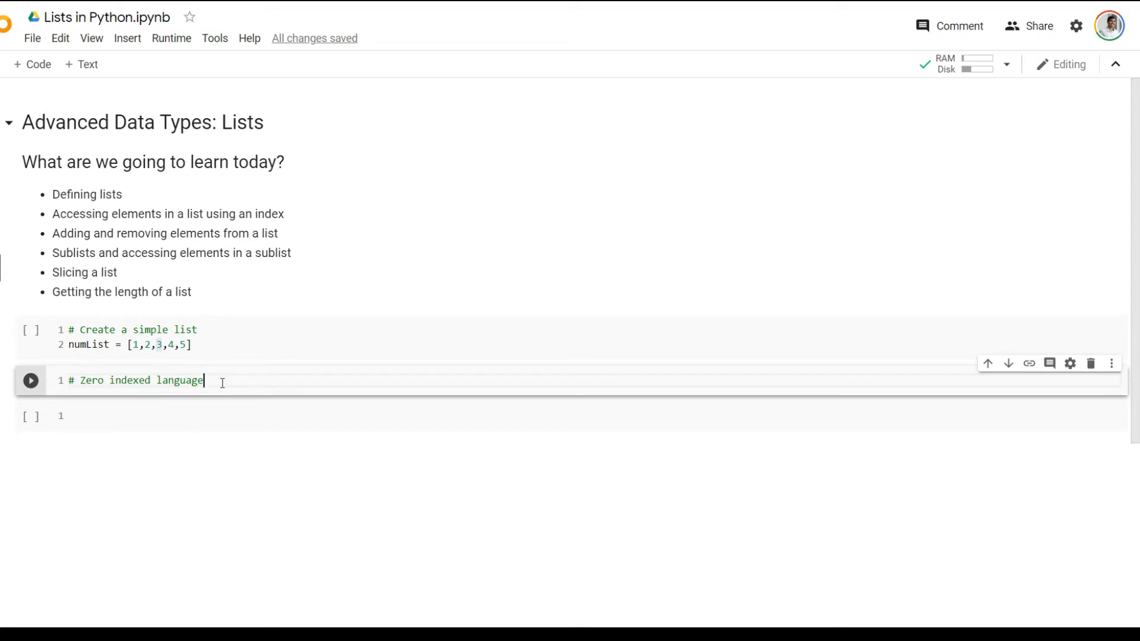
key(enter)
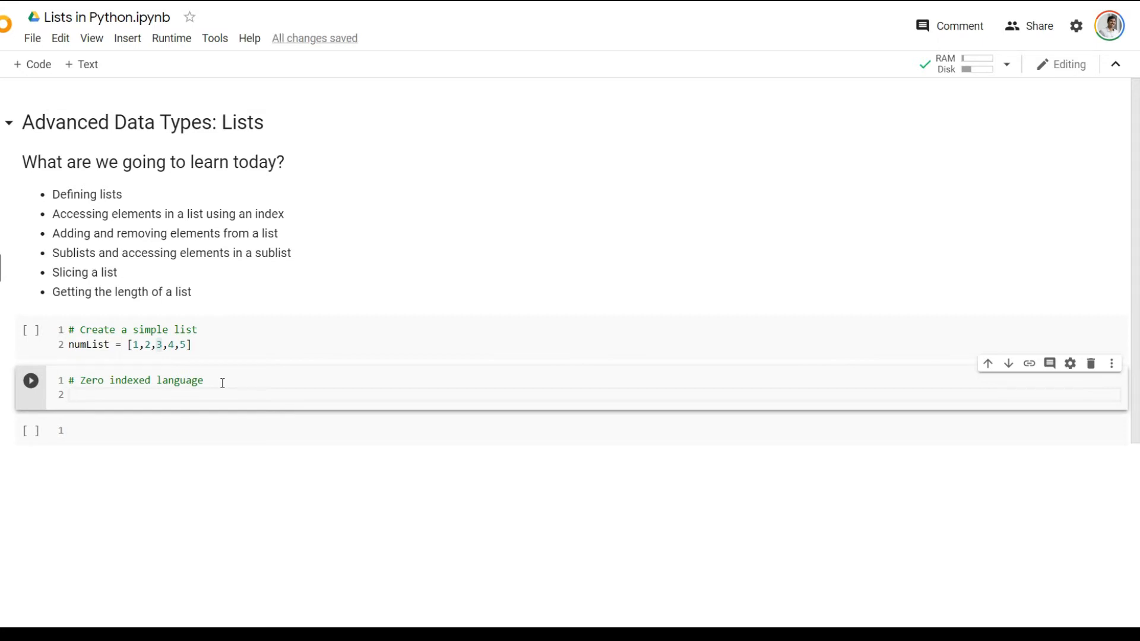
Enter numList[2] below the comment and run it, outputting 3
text(numLi)
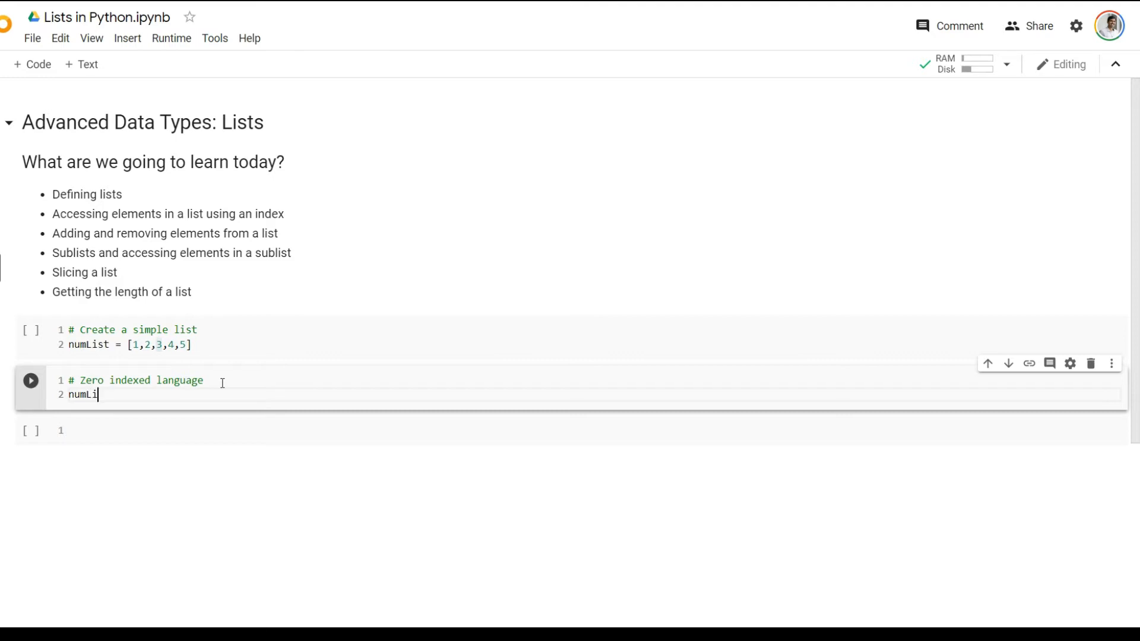
text(st[)
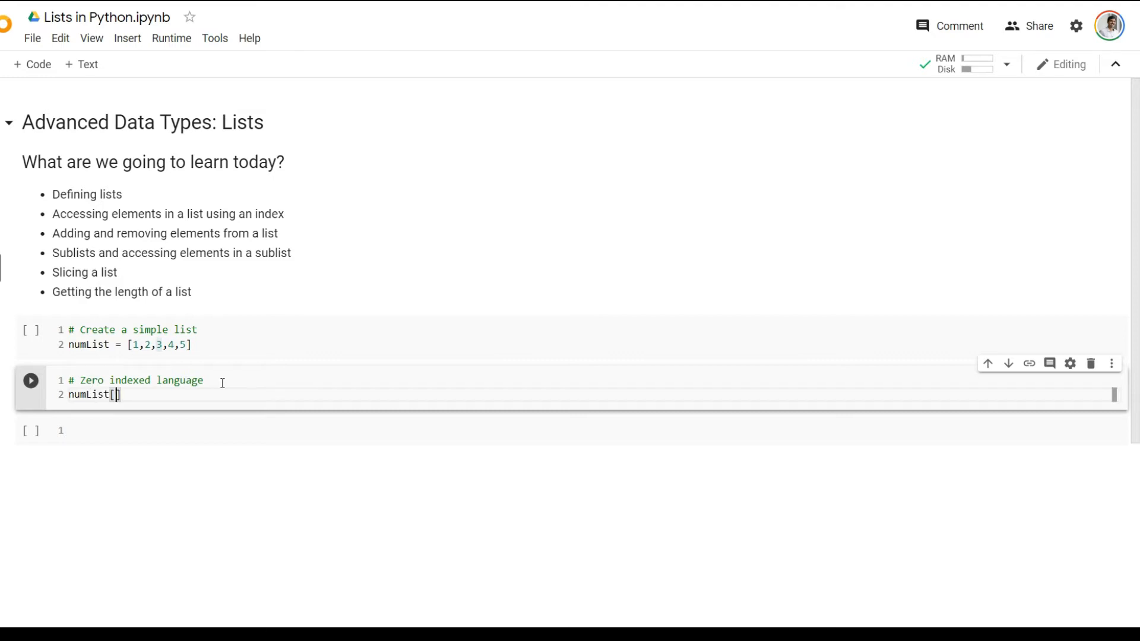
text(2)
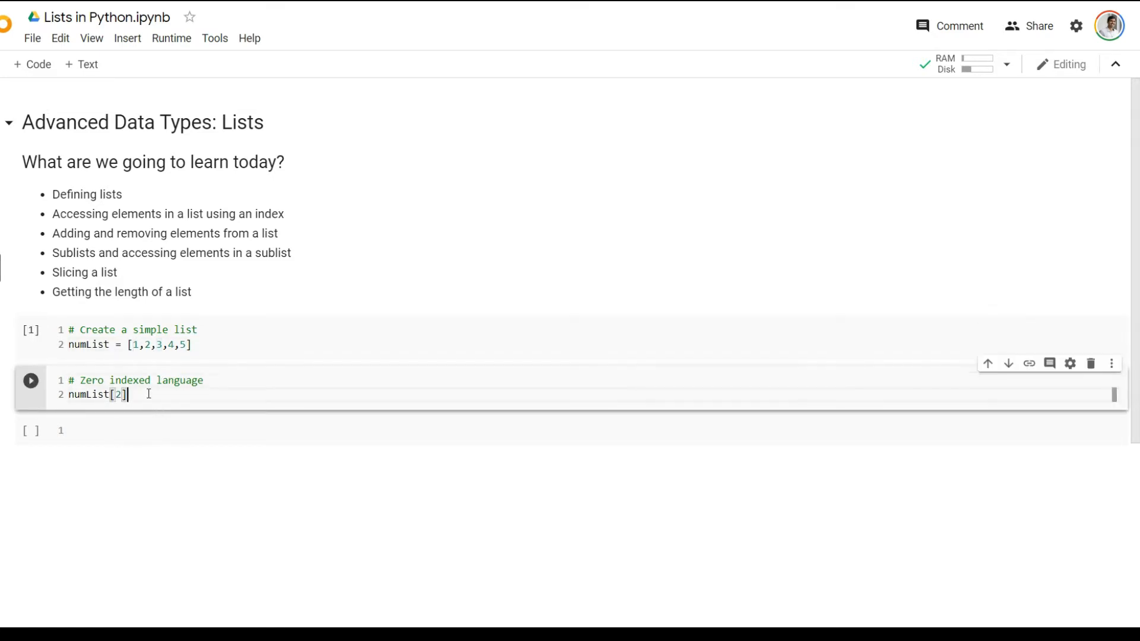
click(30, 380)
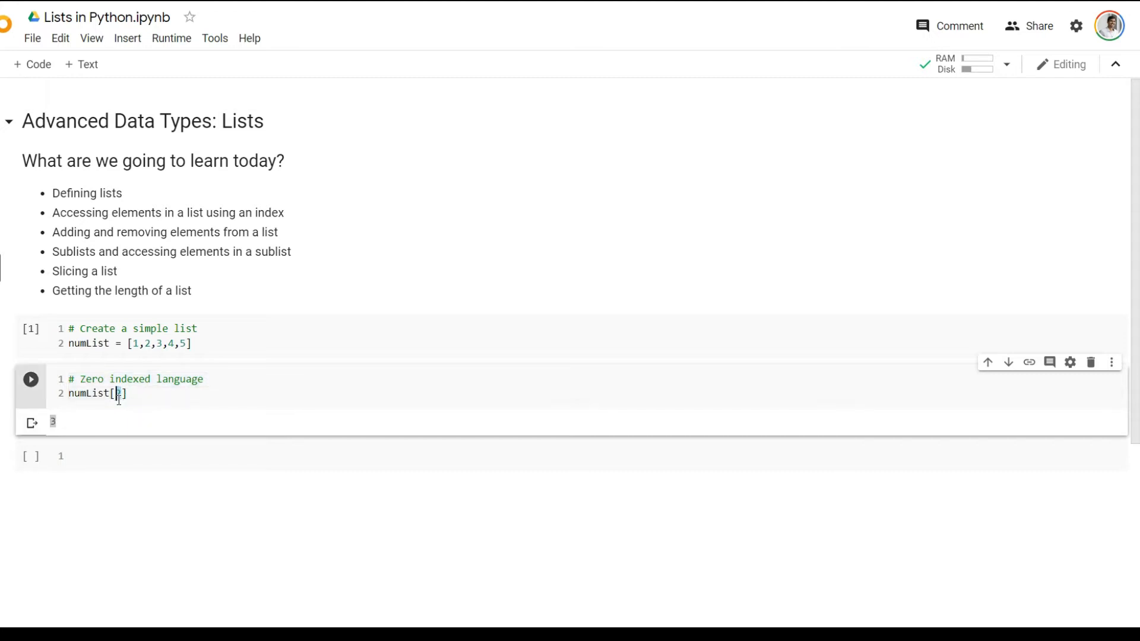
Change the index to numList[3], then run numList[5] to raise IndexError
text(3)
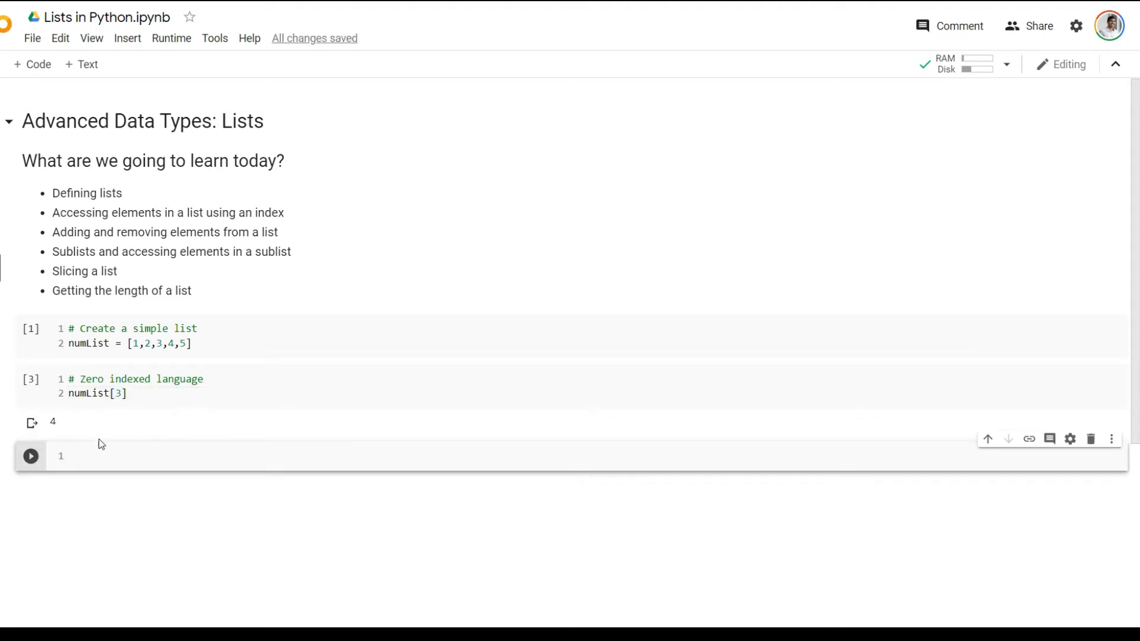
text(nul)
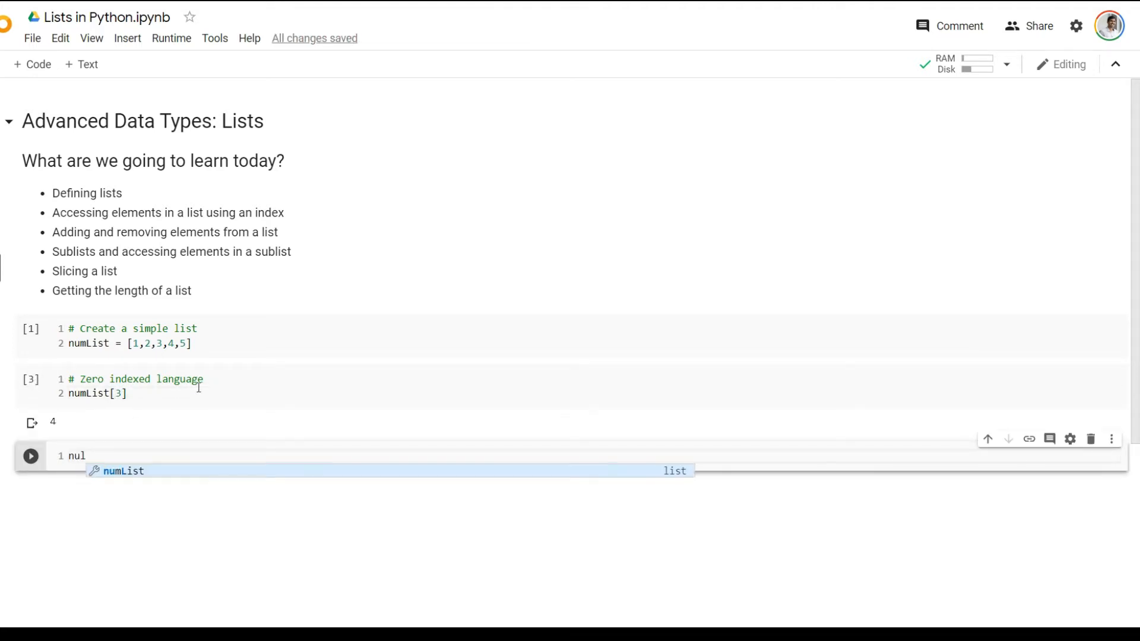
text(numList)
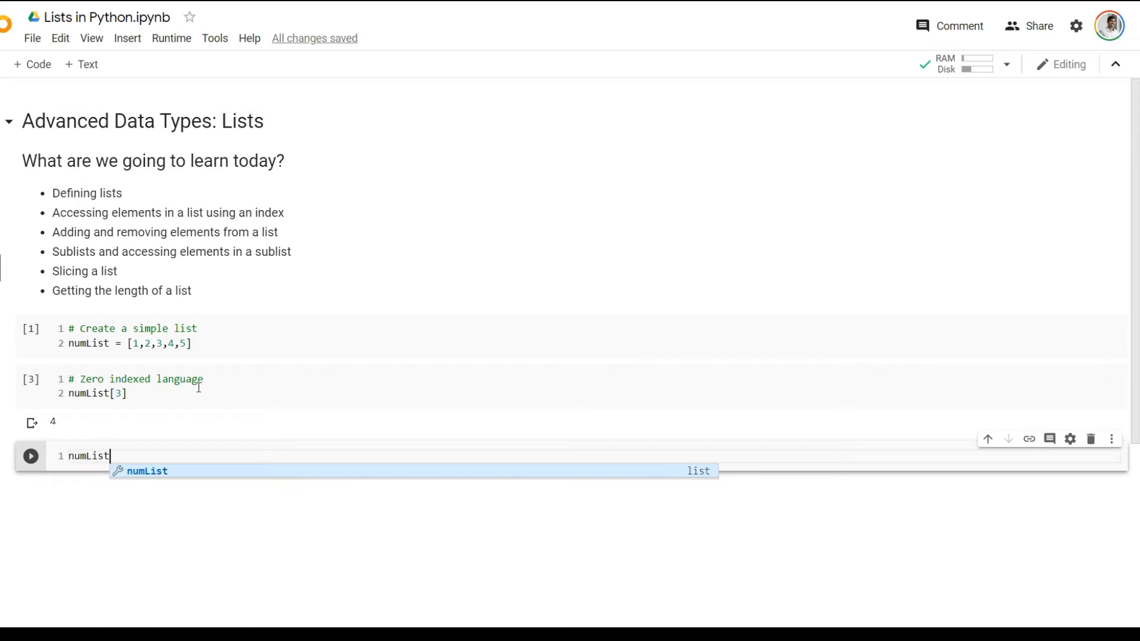
text([])
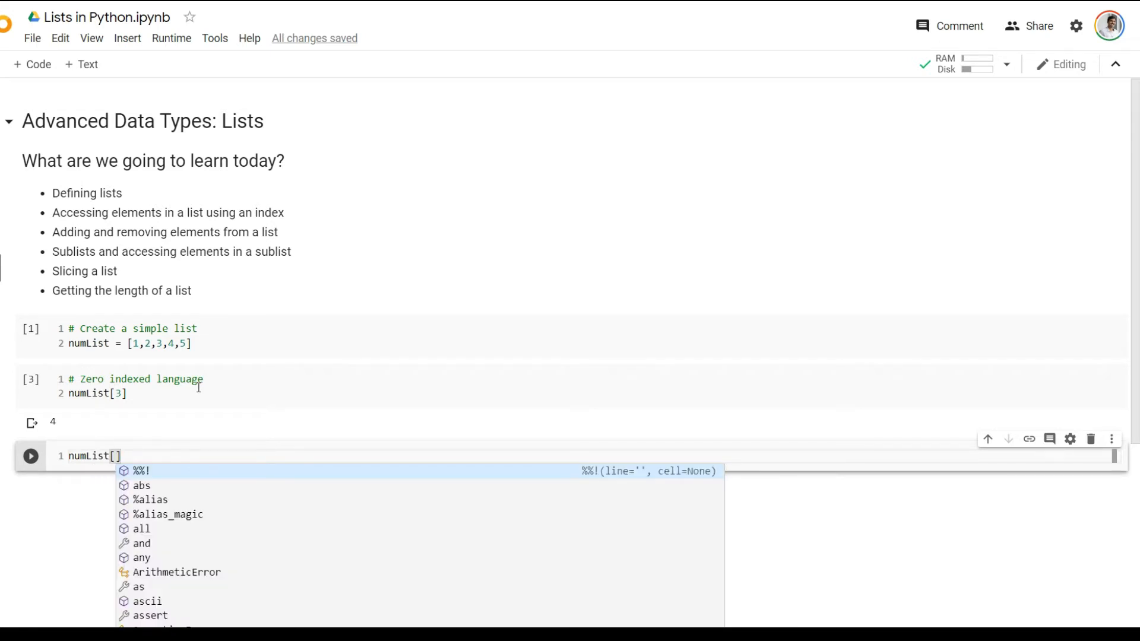
text(5)
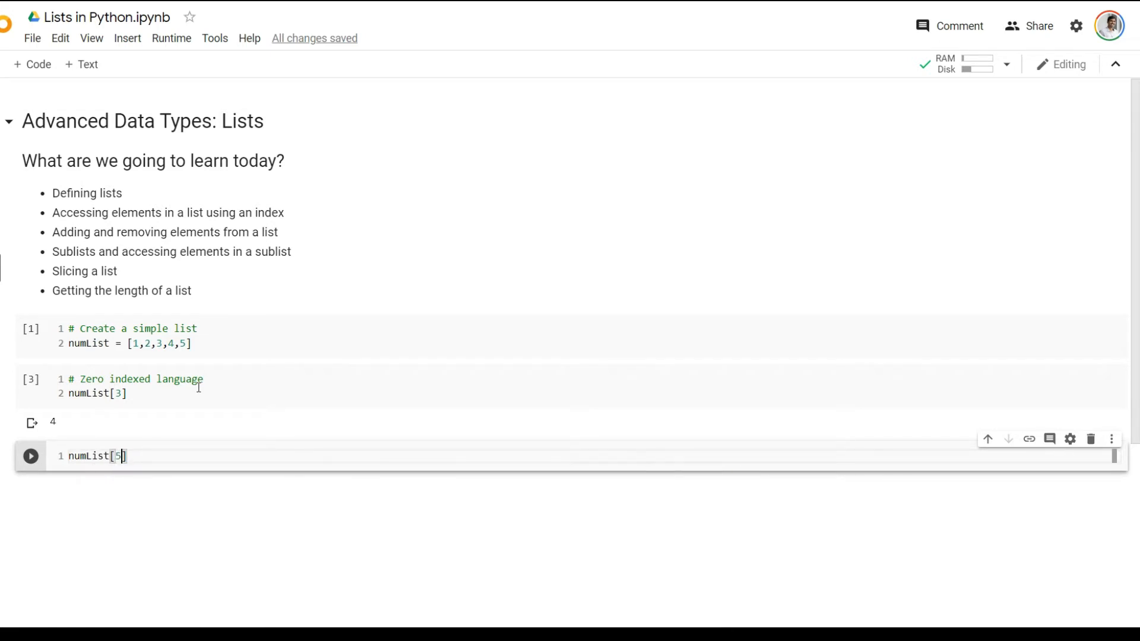
click(30, 456)
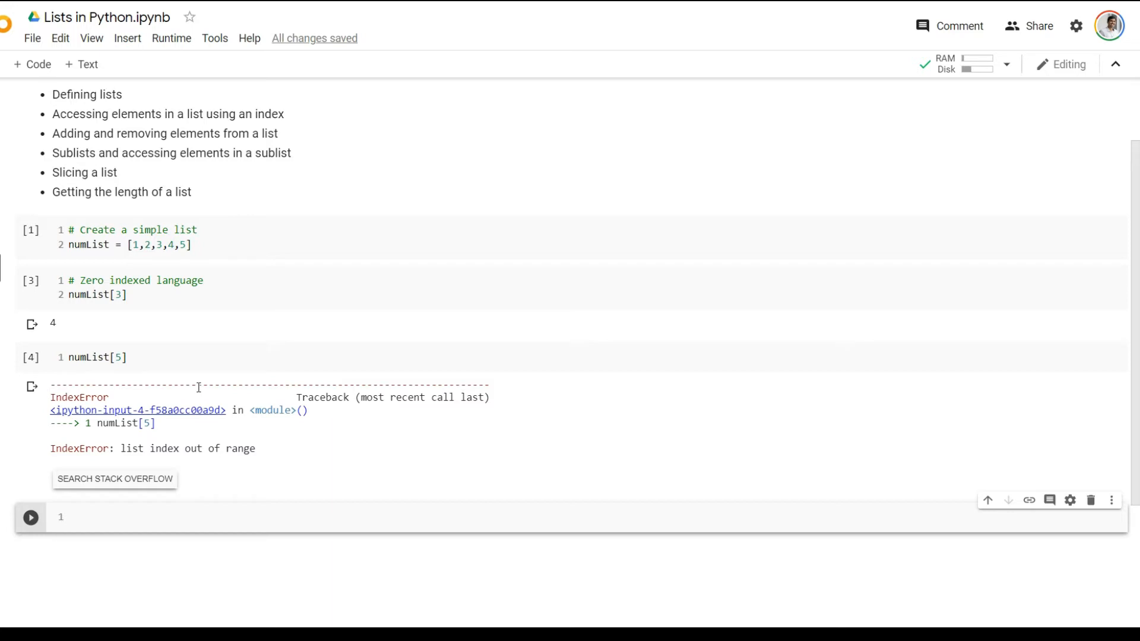
Add an '# Add or remove elements' comment with numList.append(6) and numList
text(#)
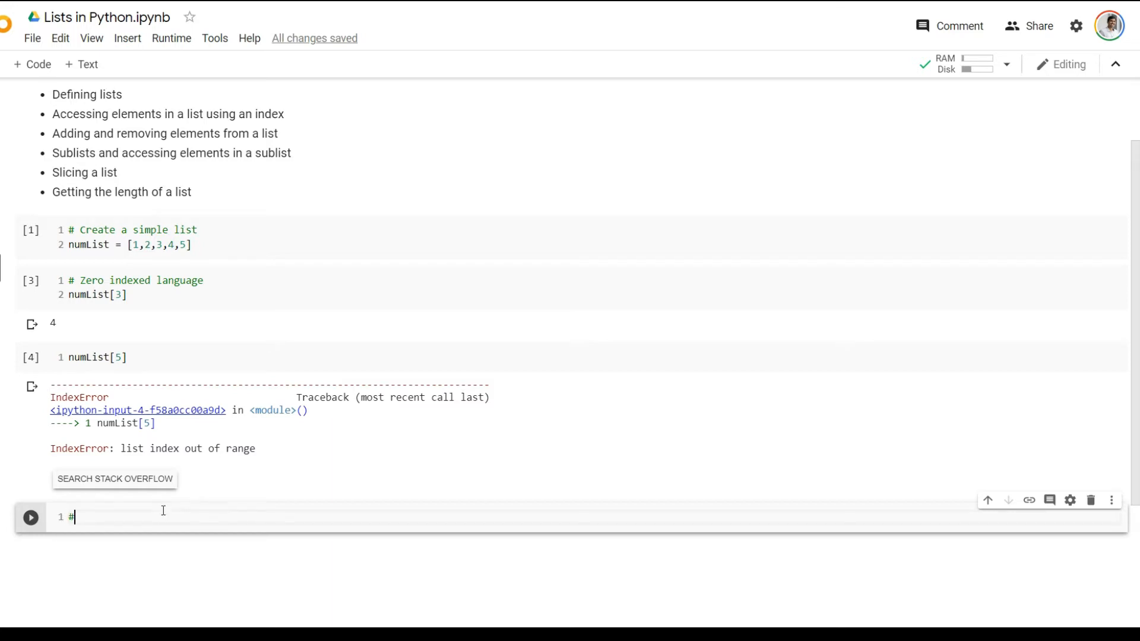
text(Add or re)
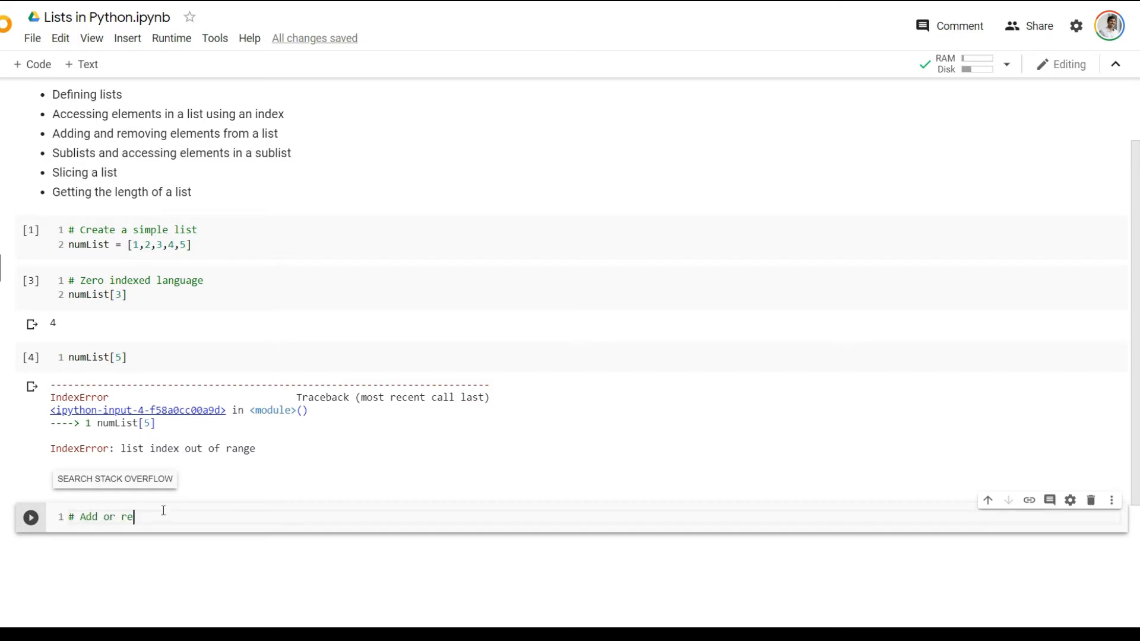
text(move elements)
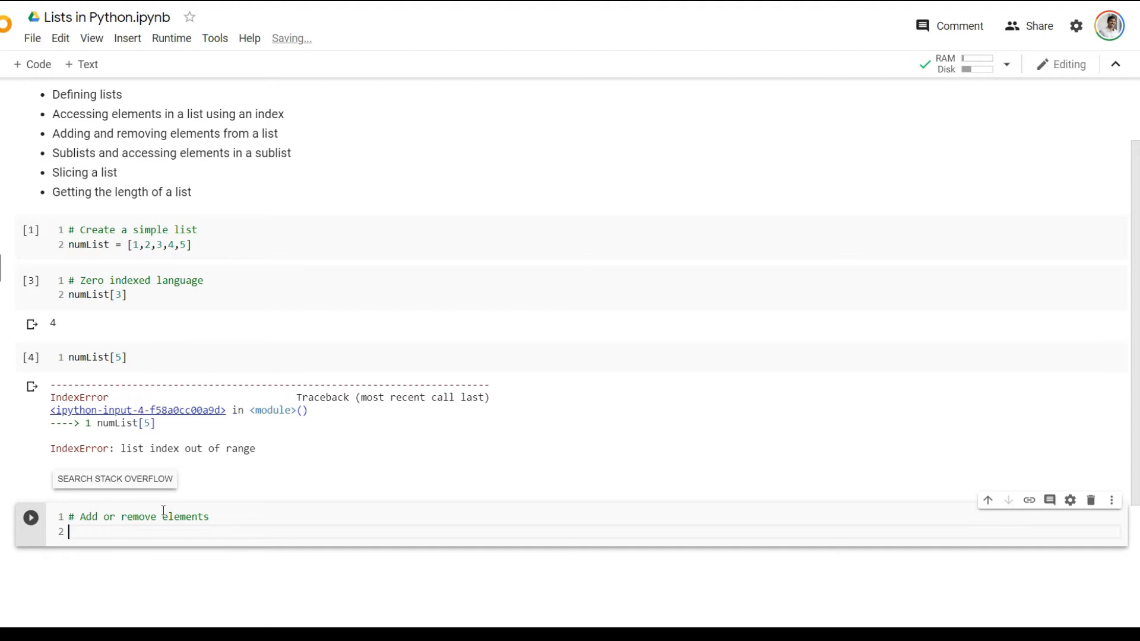
text(numList.)
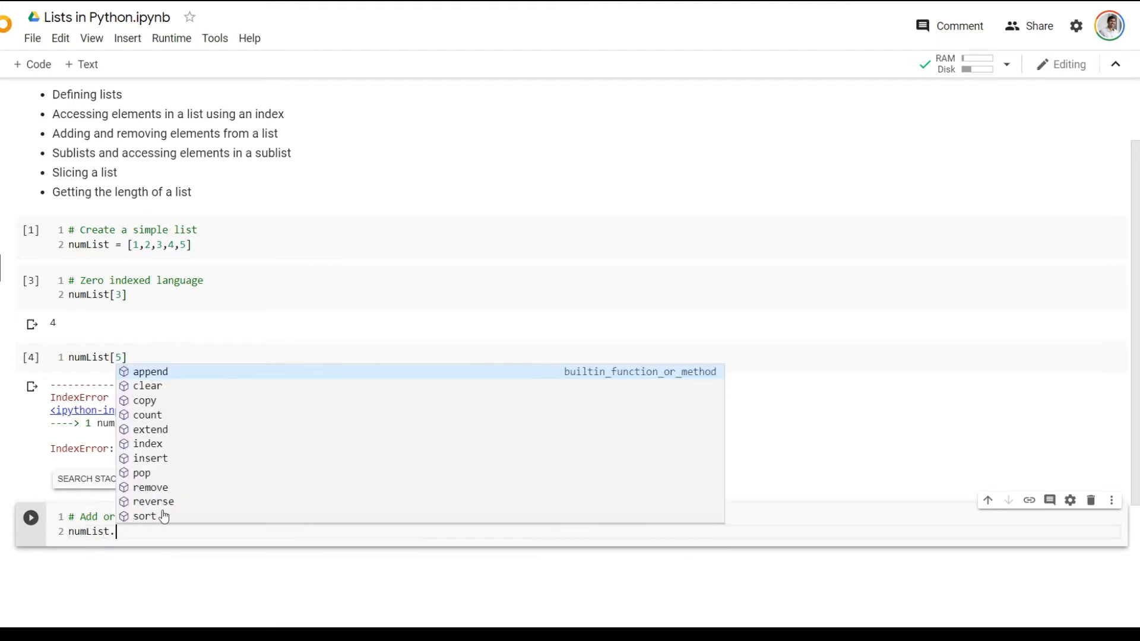
text(append()
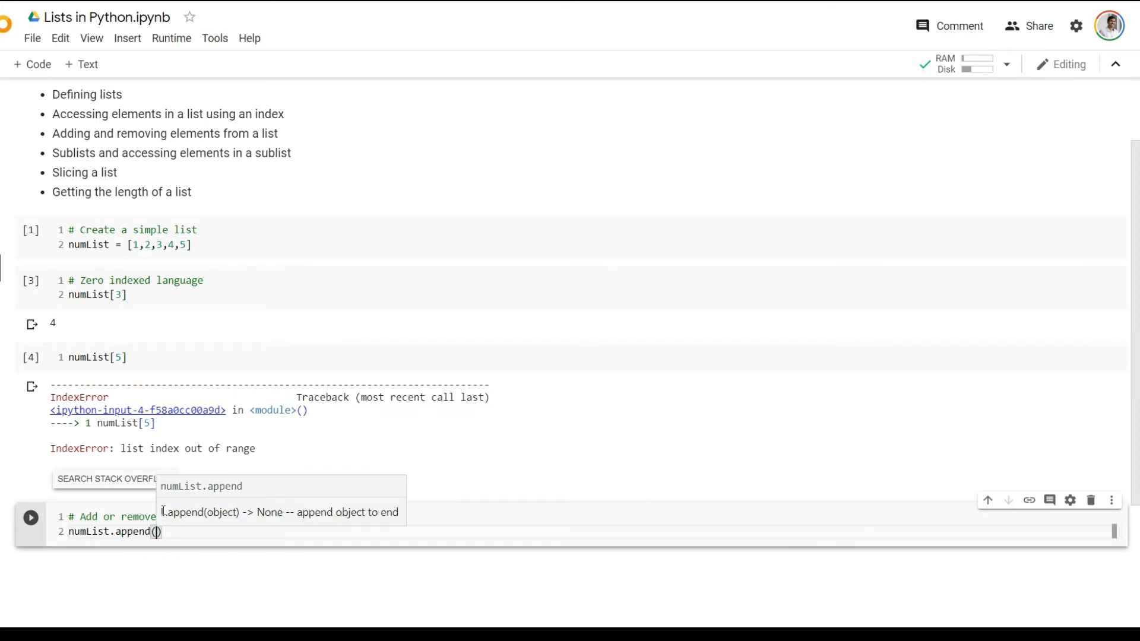
text(6)
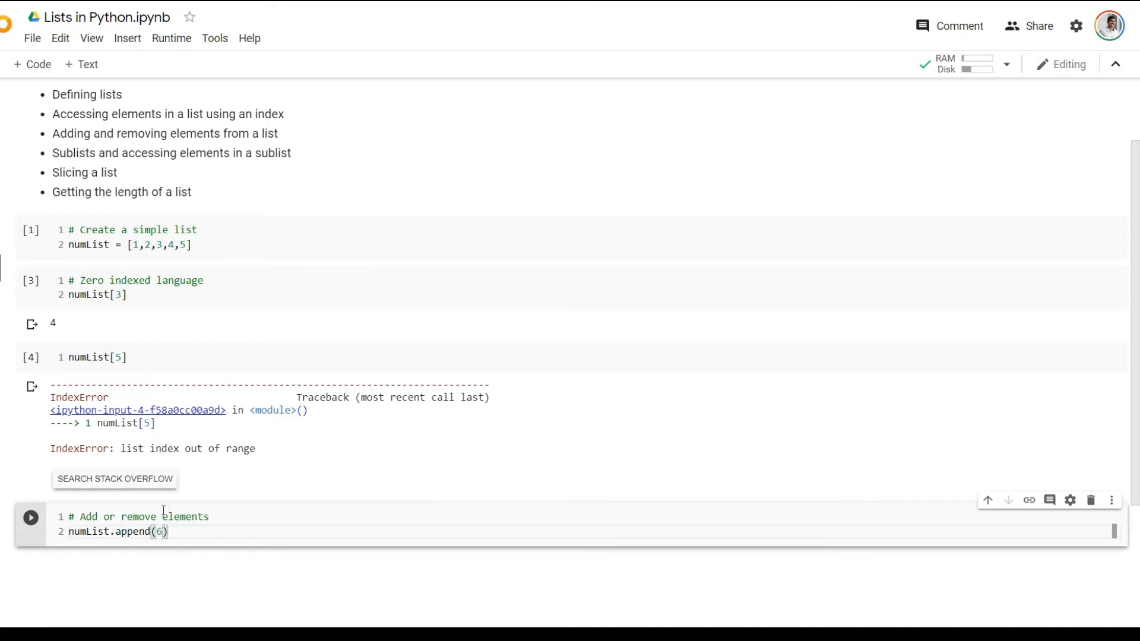
text(numList)
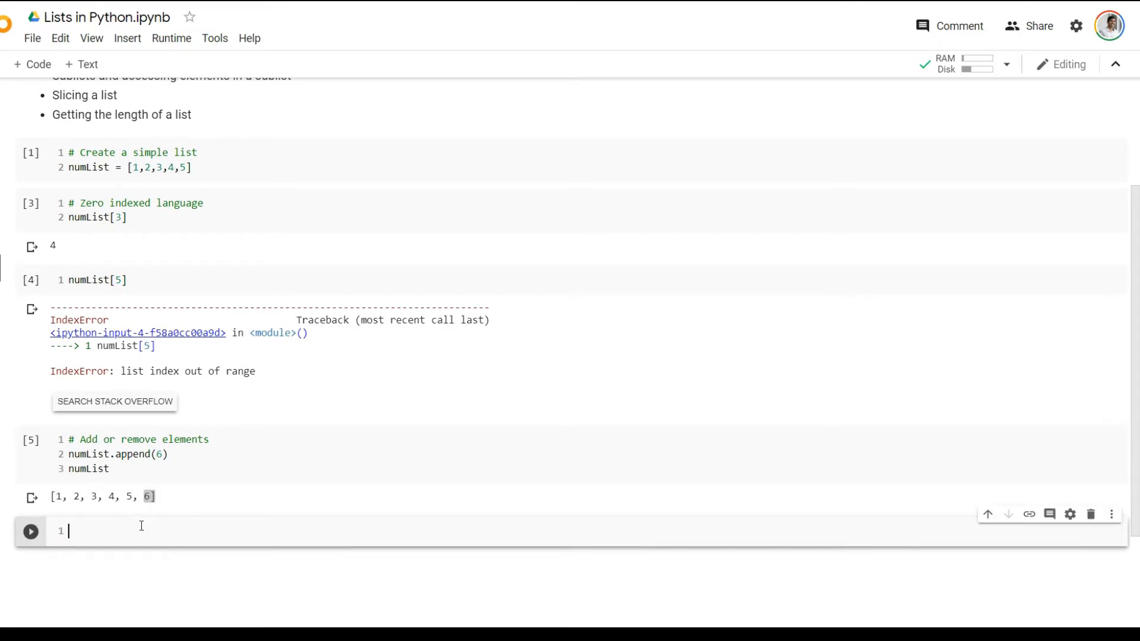
mouse_move(221, 508)
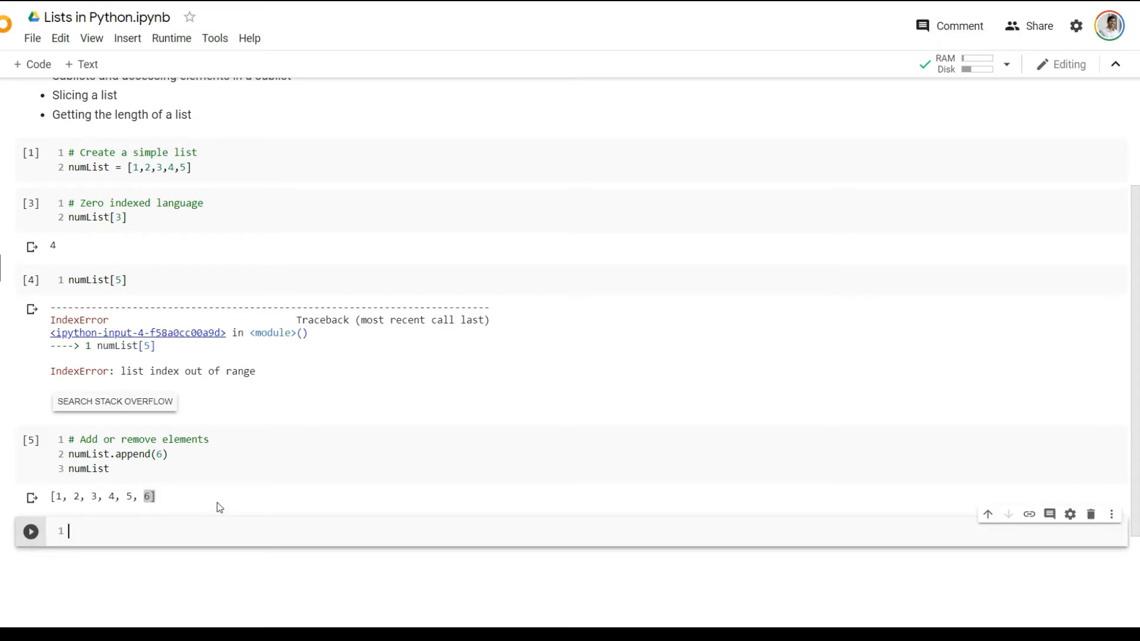
Run numList.pop and highlight the original five values in the append output
text(num)
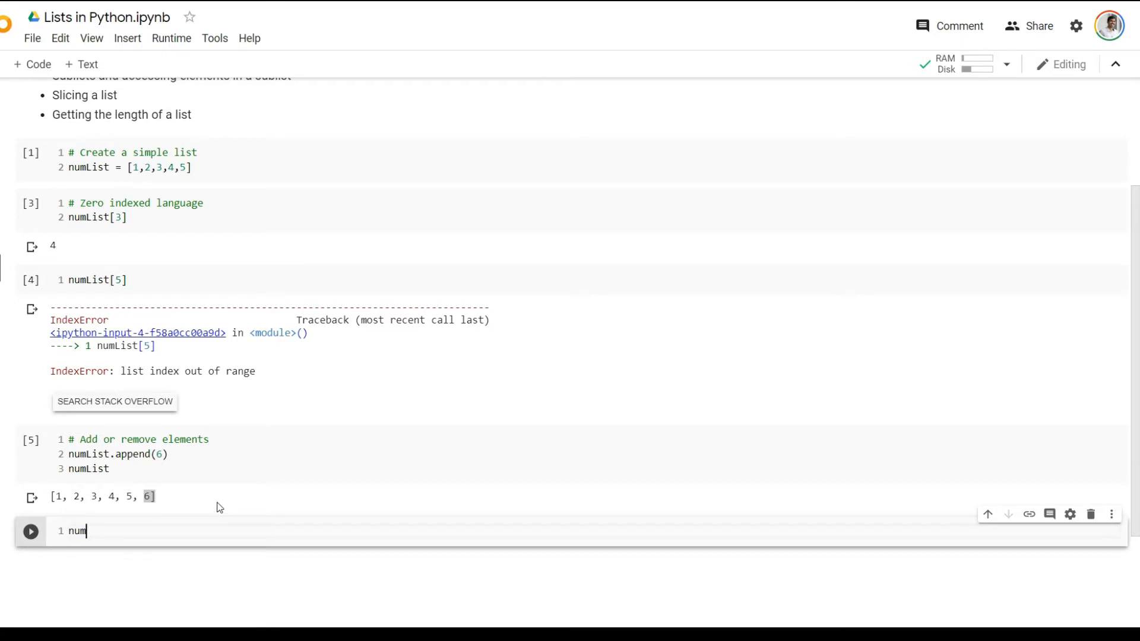
text(List)
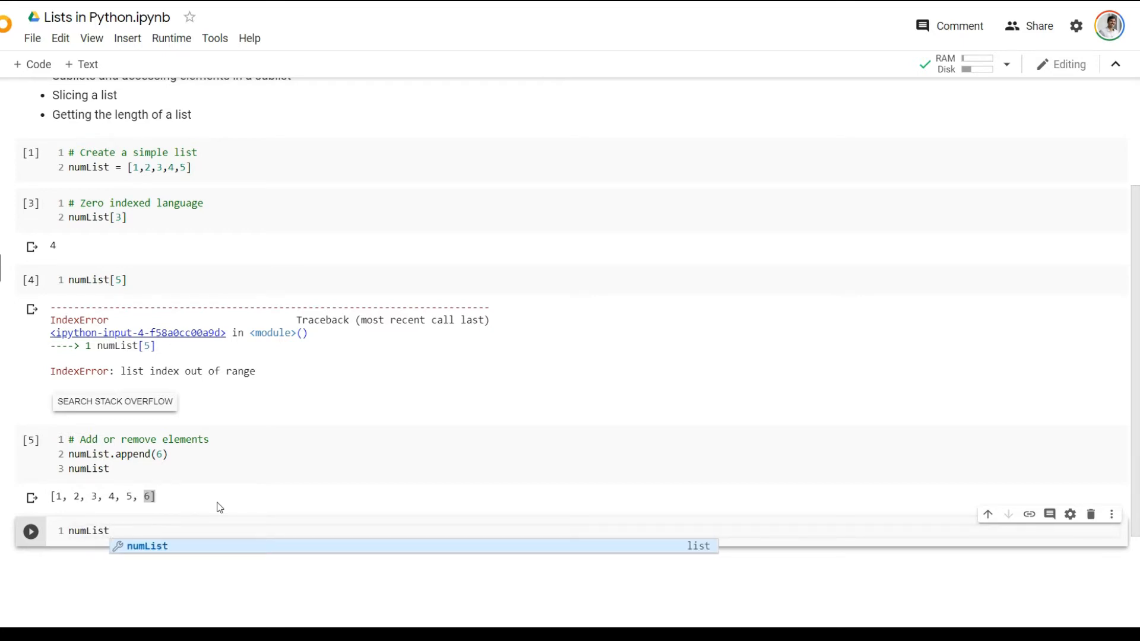
text(.pop()
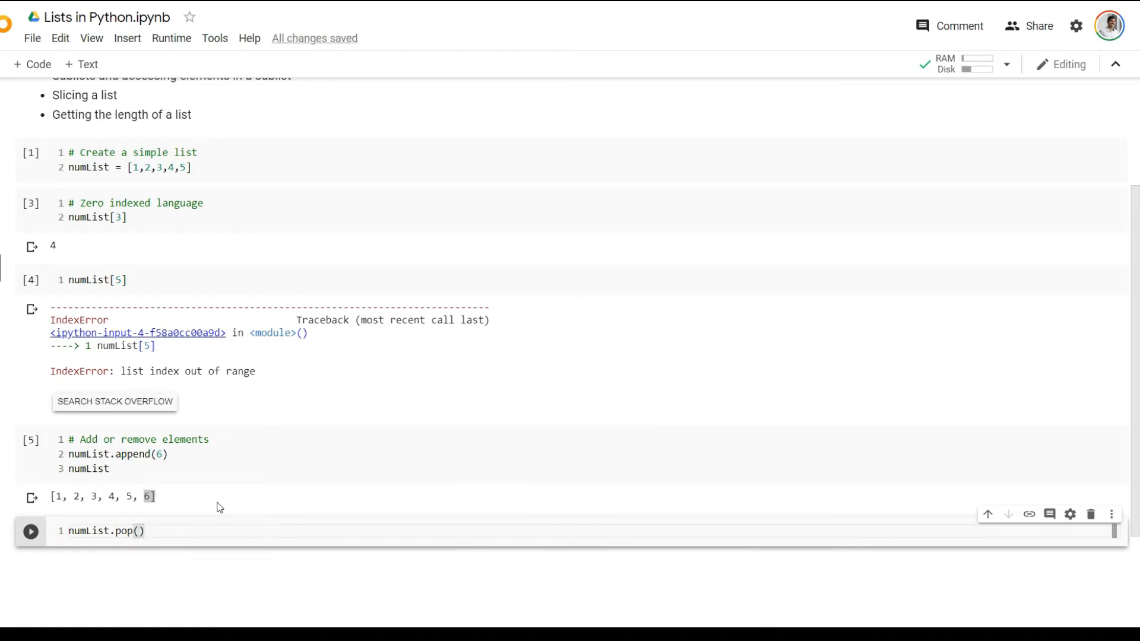
click(30, 531)
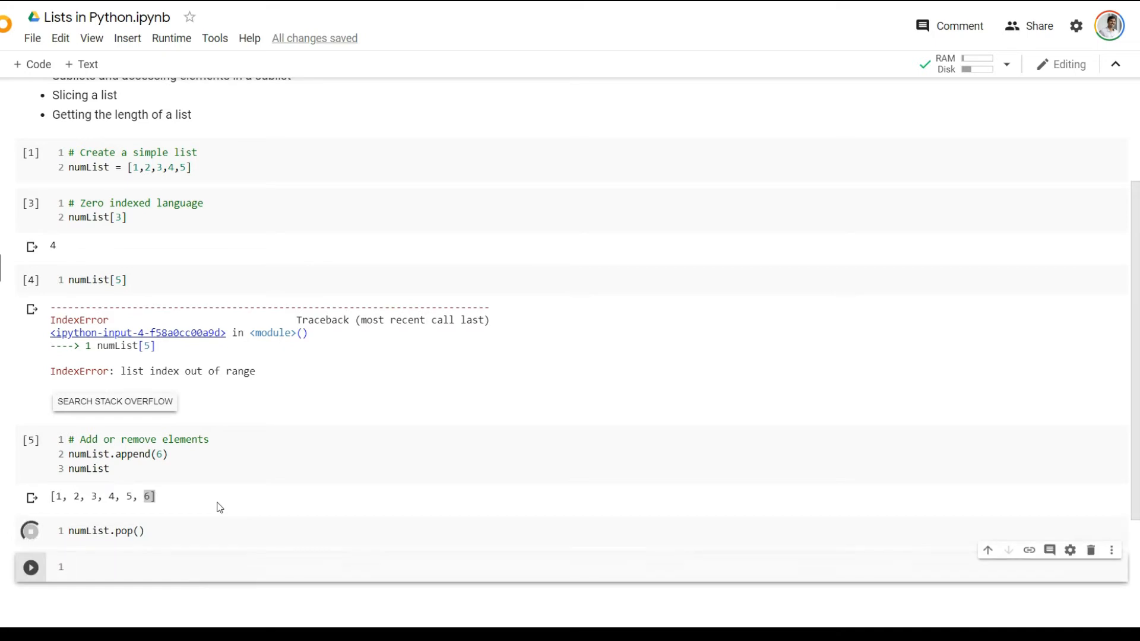
click(30, 531)
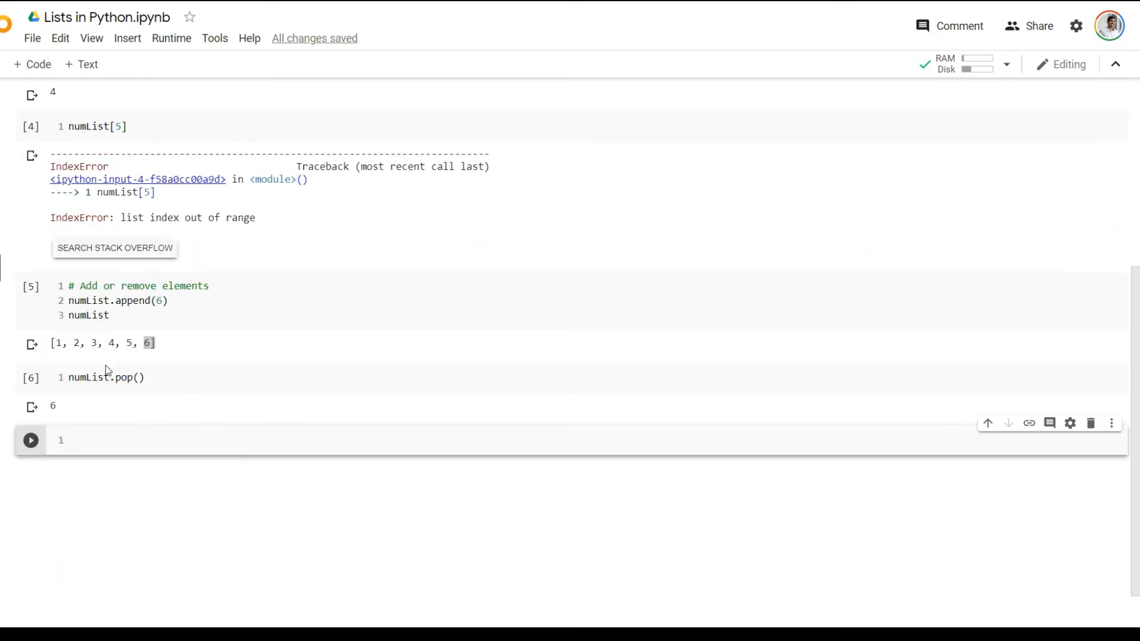
mouse_move(176, 343)
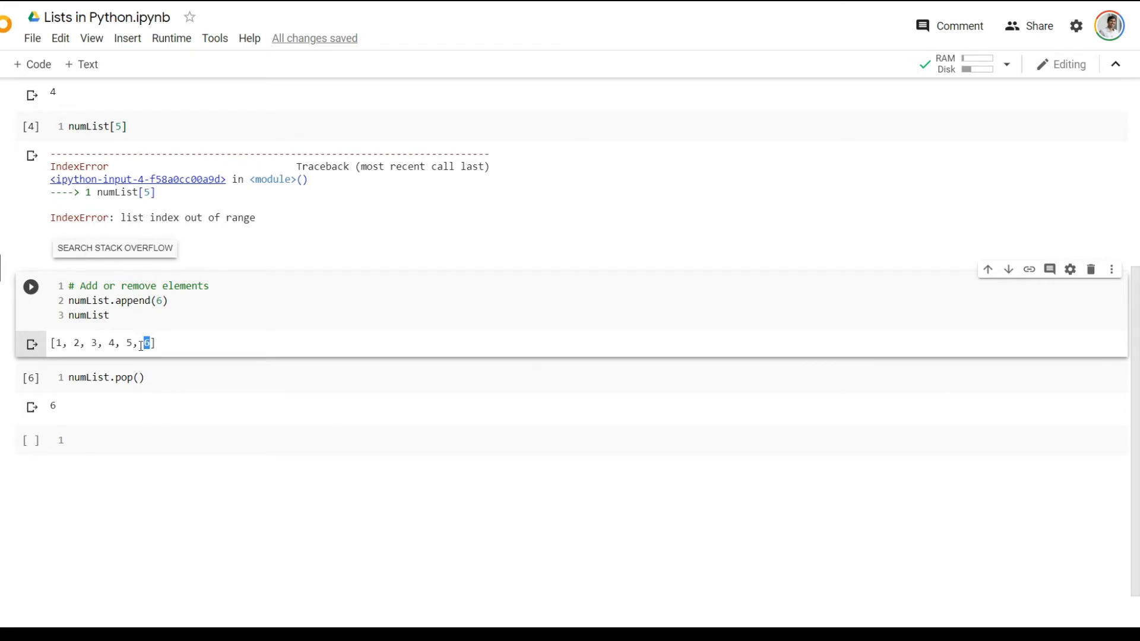
drag(146, 342, 51, 343)
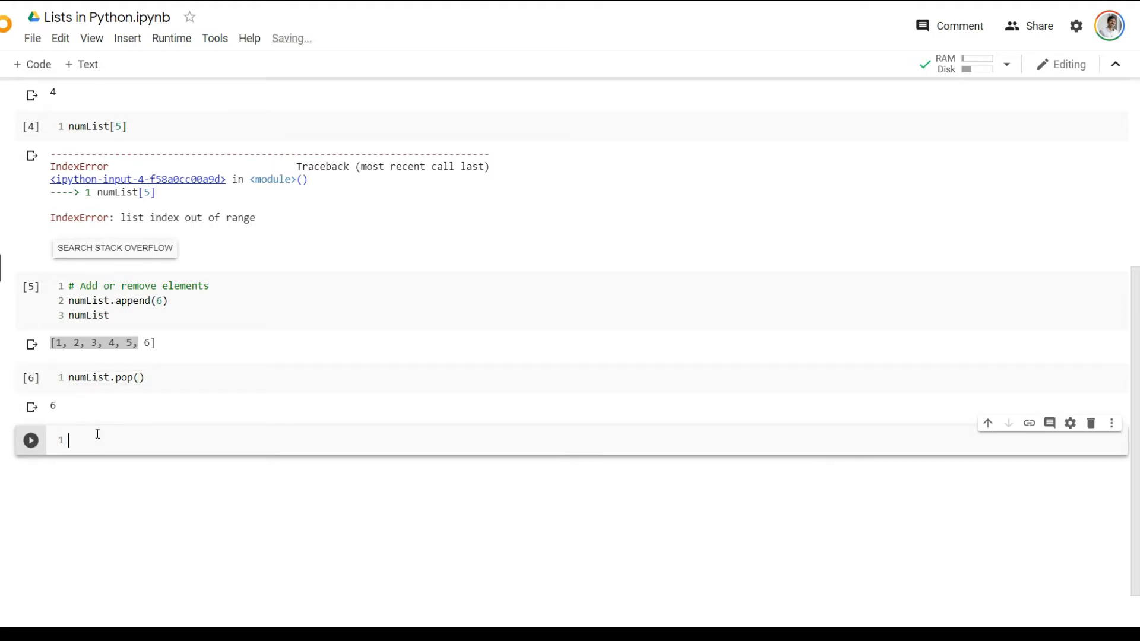
Type another numList.pop() call in a new cell
text(n)
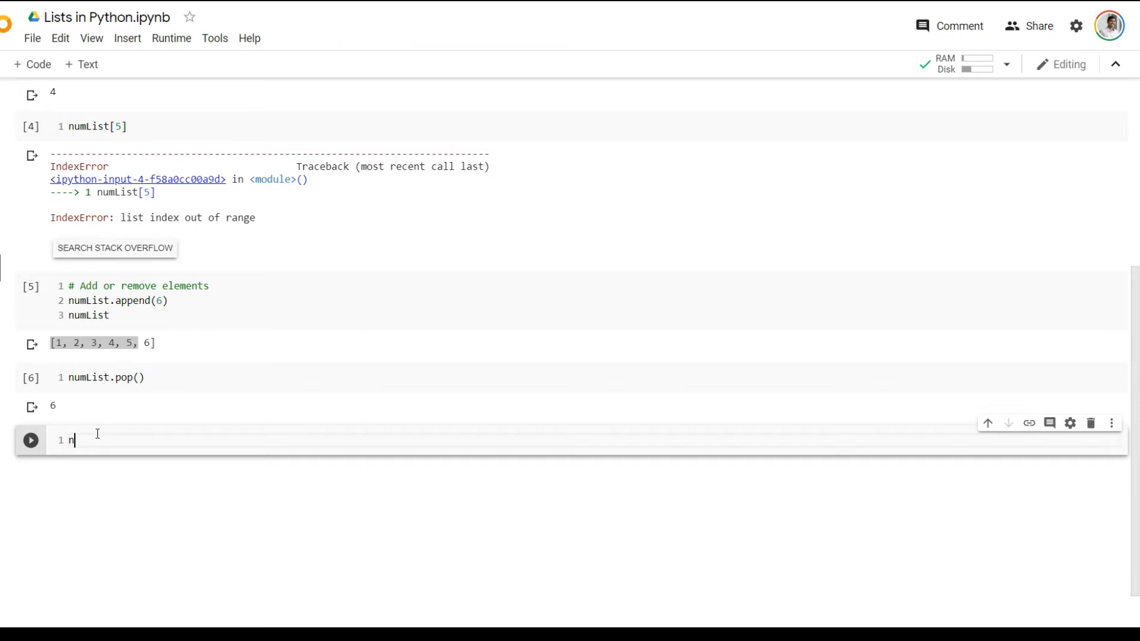
text(umList.pop)
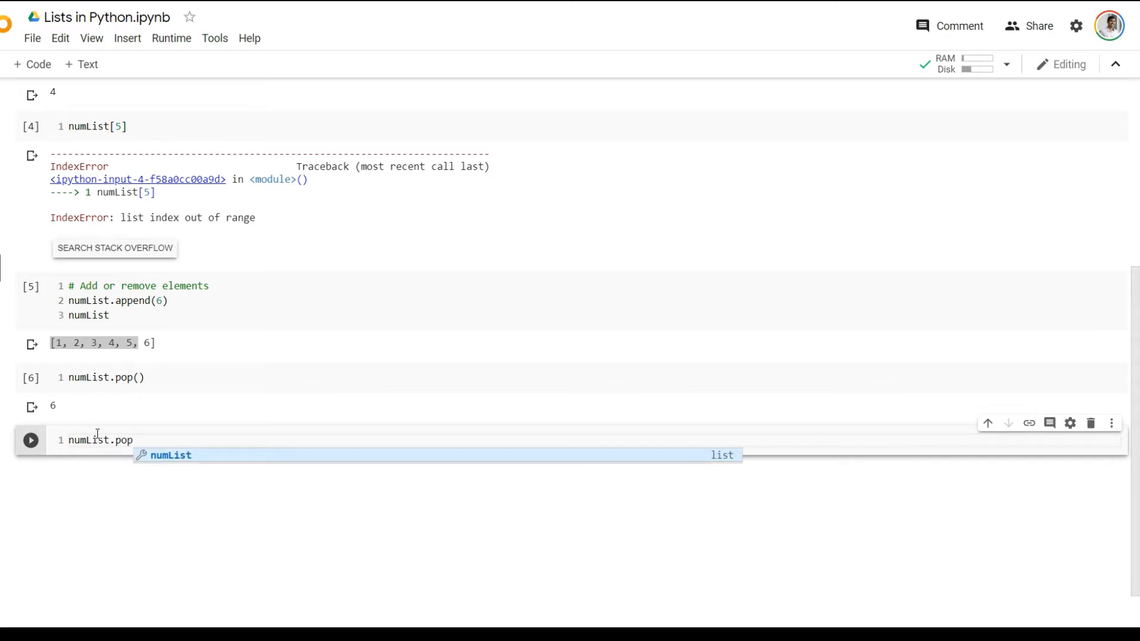
text(())
text(numList)
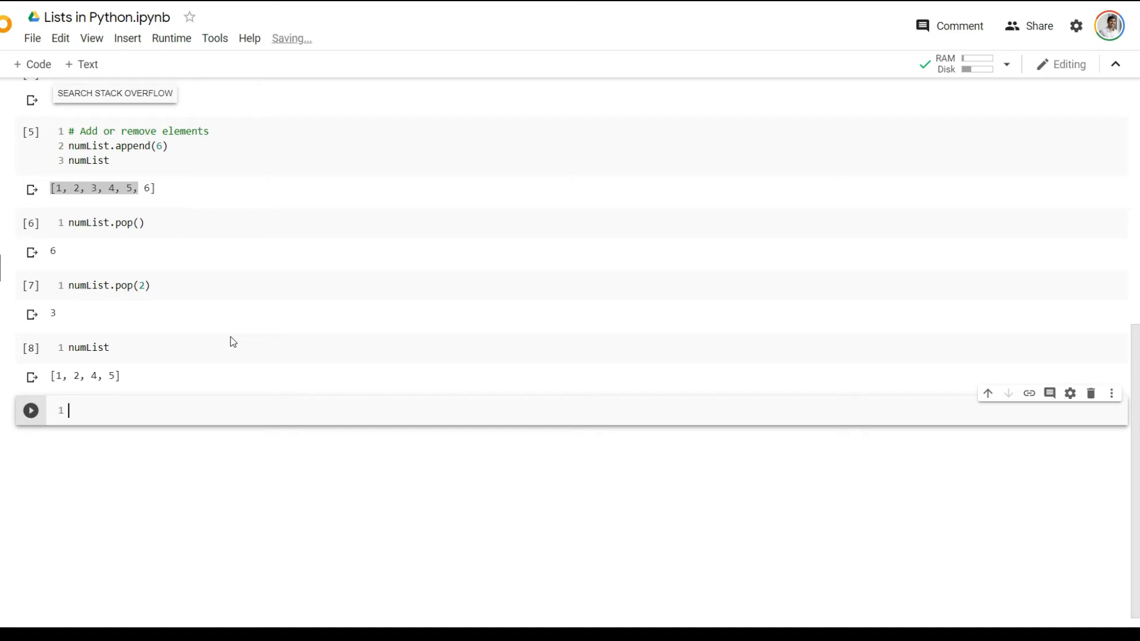
Add a '# Nested Lists / SubLists' comment line
text(# Nested L)
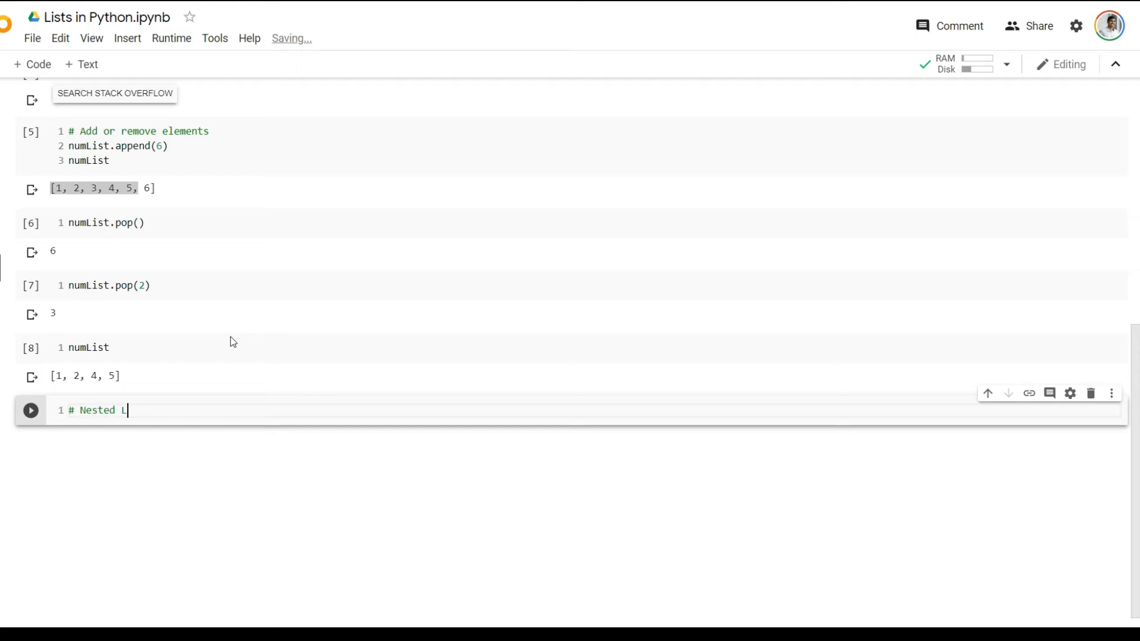
text(ists)
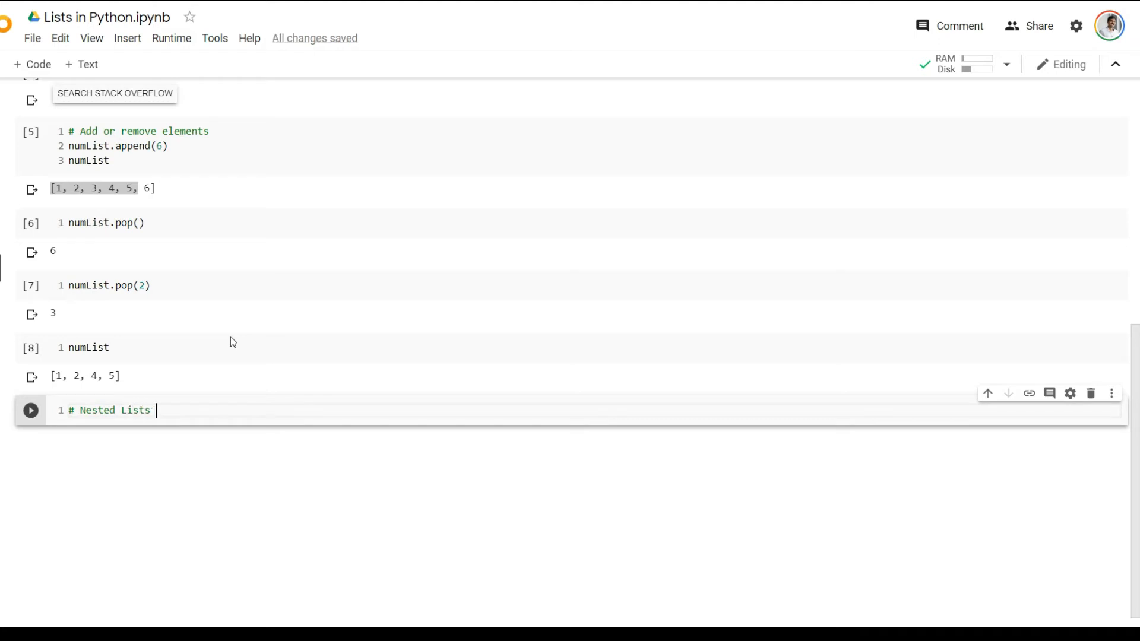
text(/ Su)
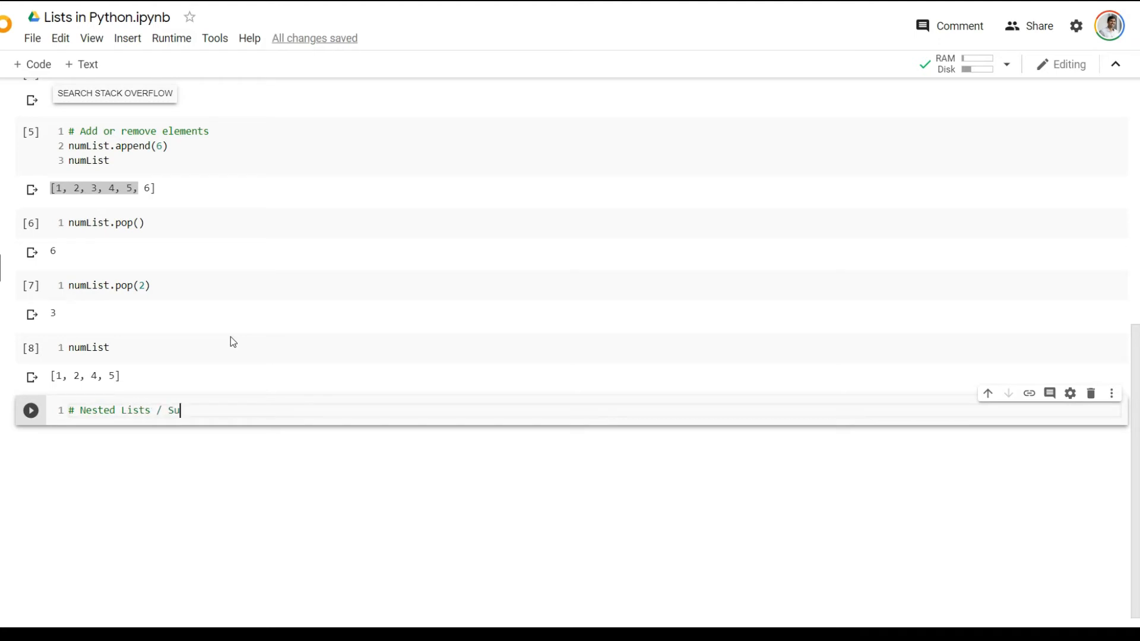
text(bLists)
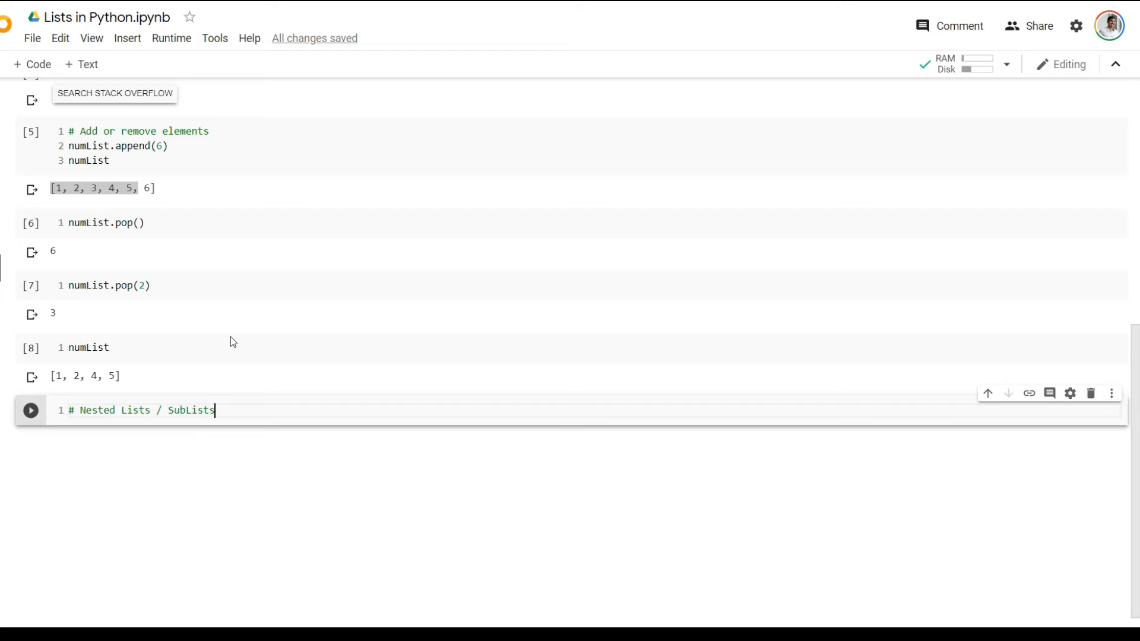
key(Enter)
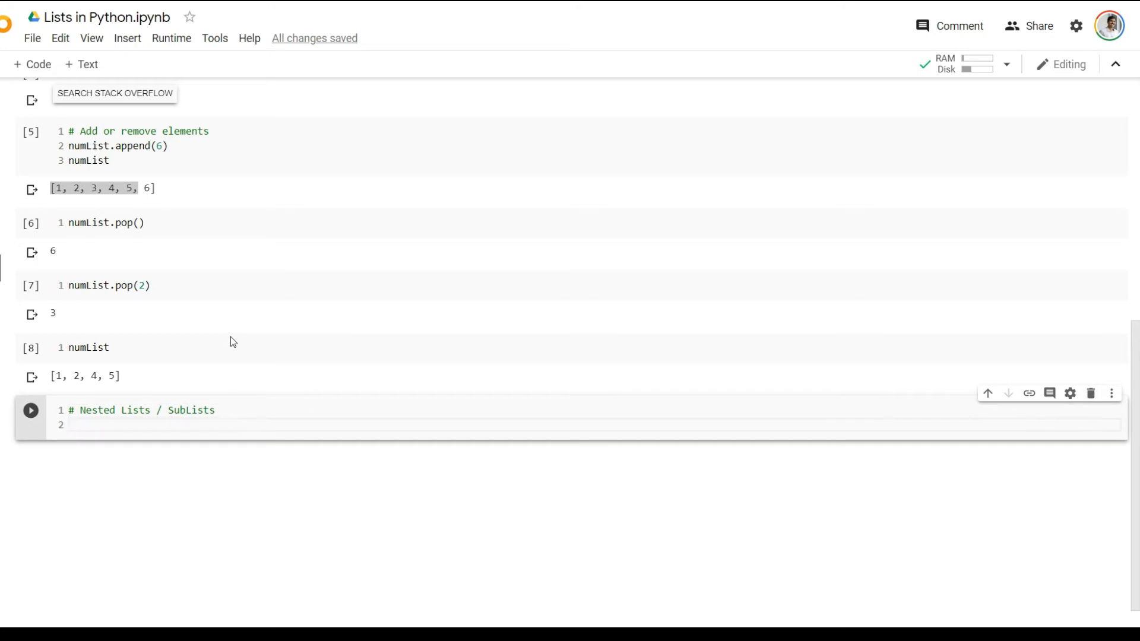
Define numSubList = [[1,2],[3,4]] below the comment
text(numSubList =)
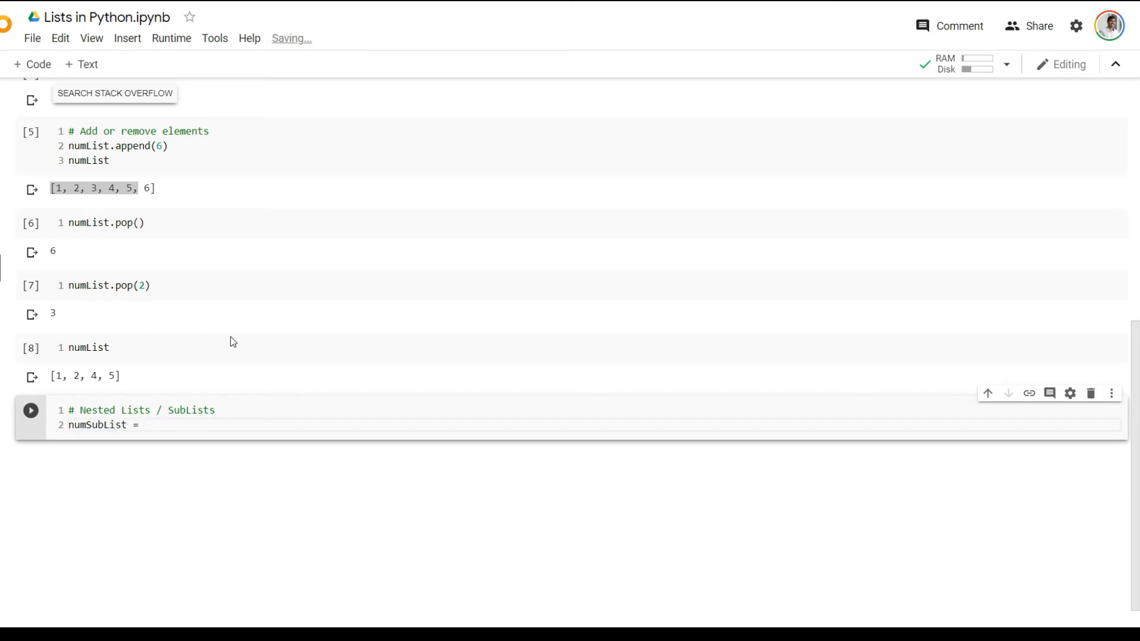
text([)
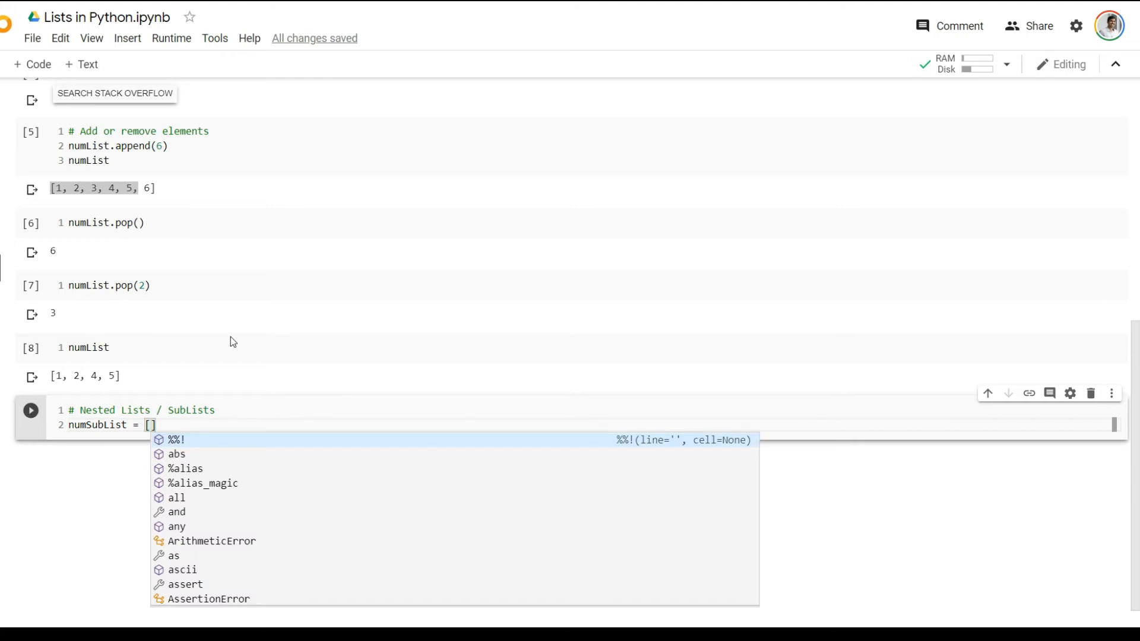
text([1,2])
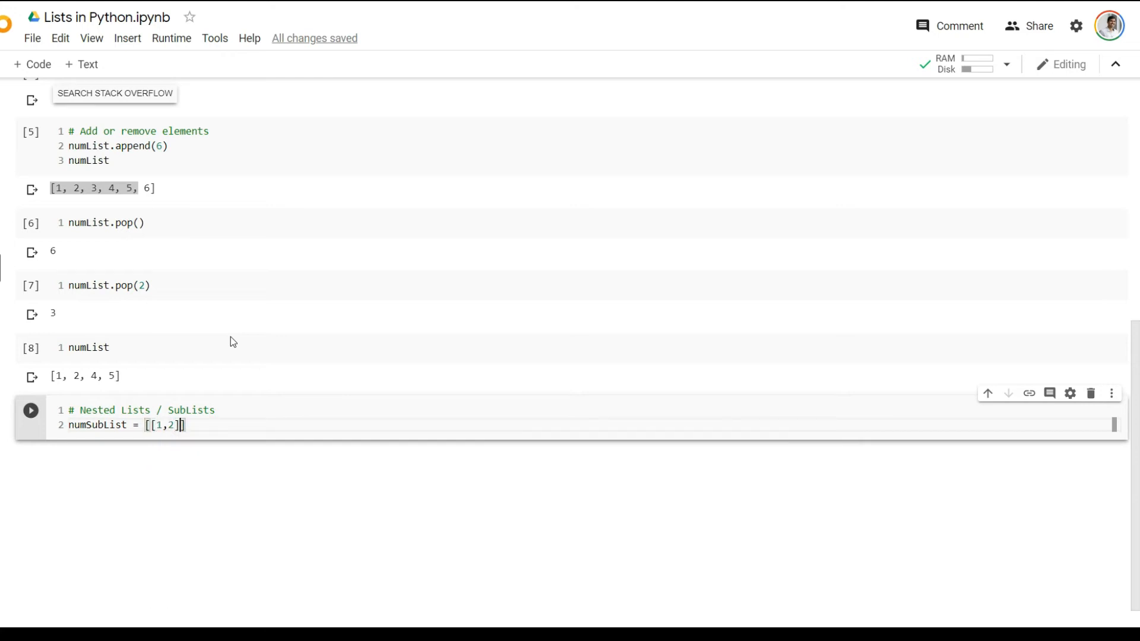
text(,[])
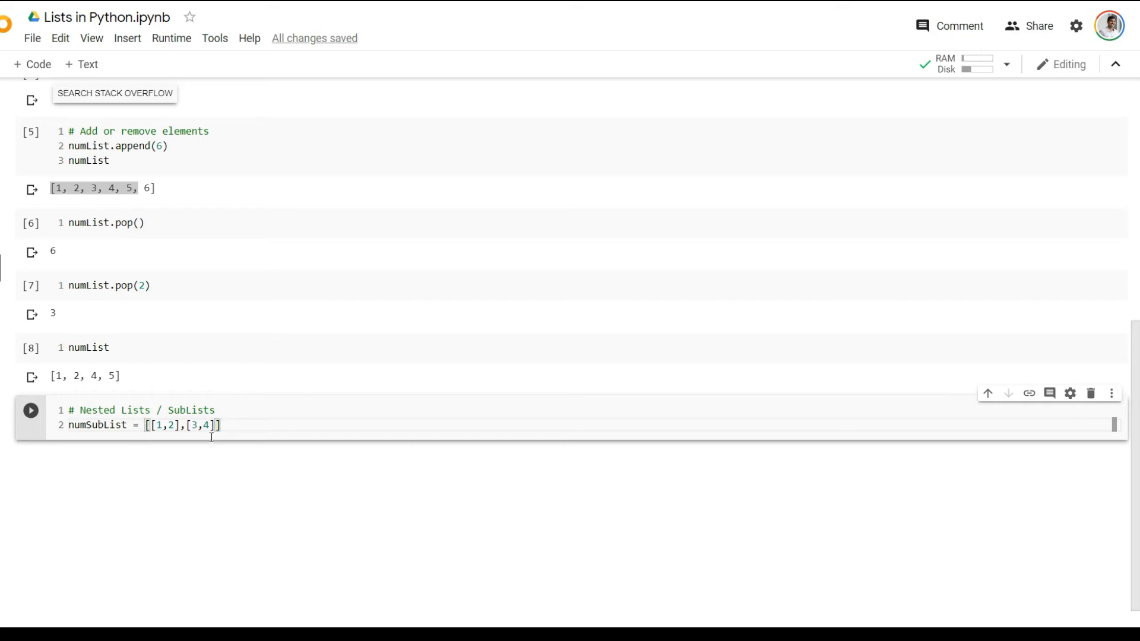
scroll(down, 3)
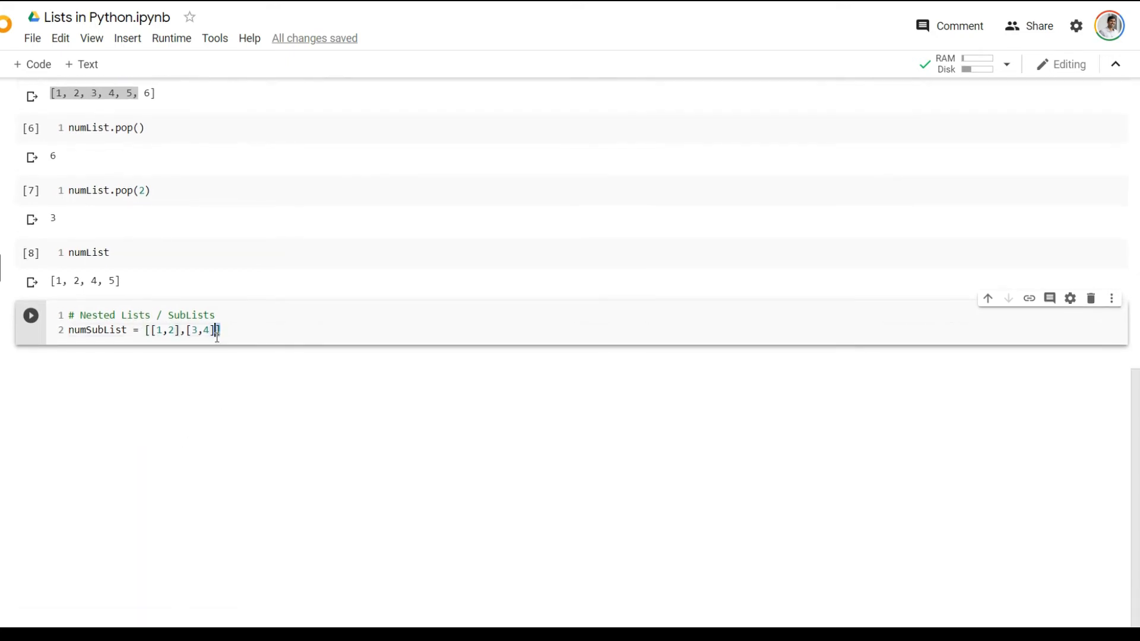
text(])
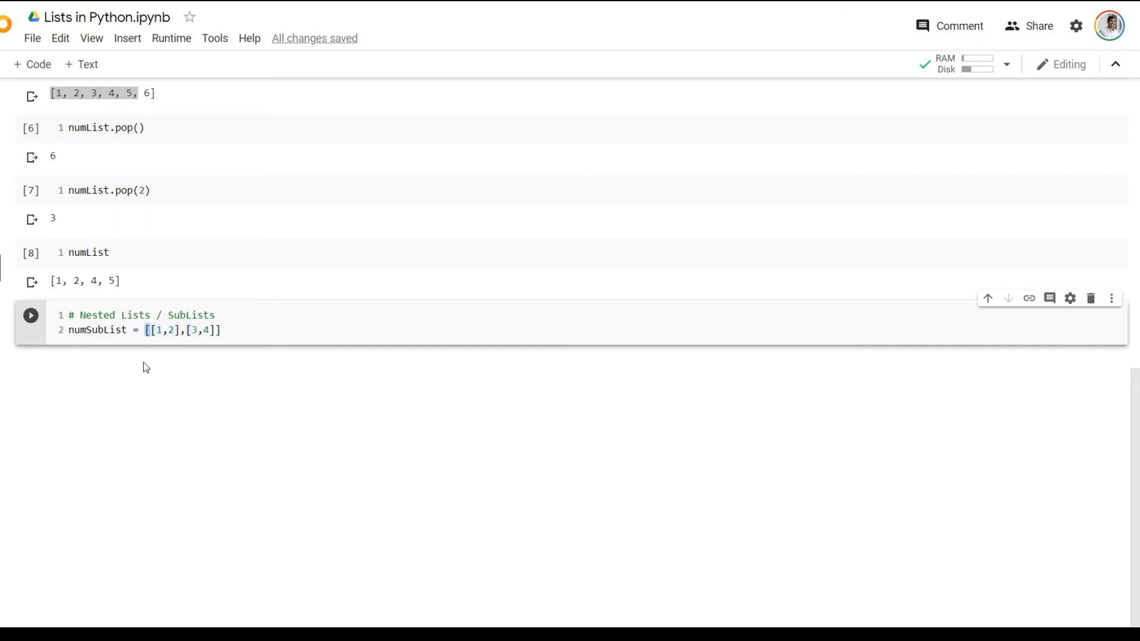
click(152, 331)
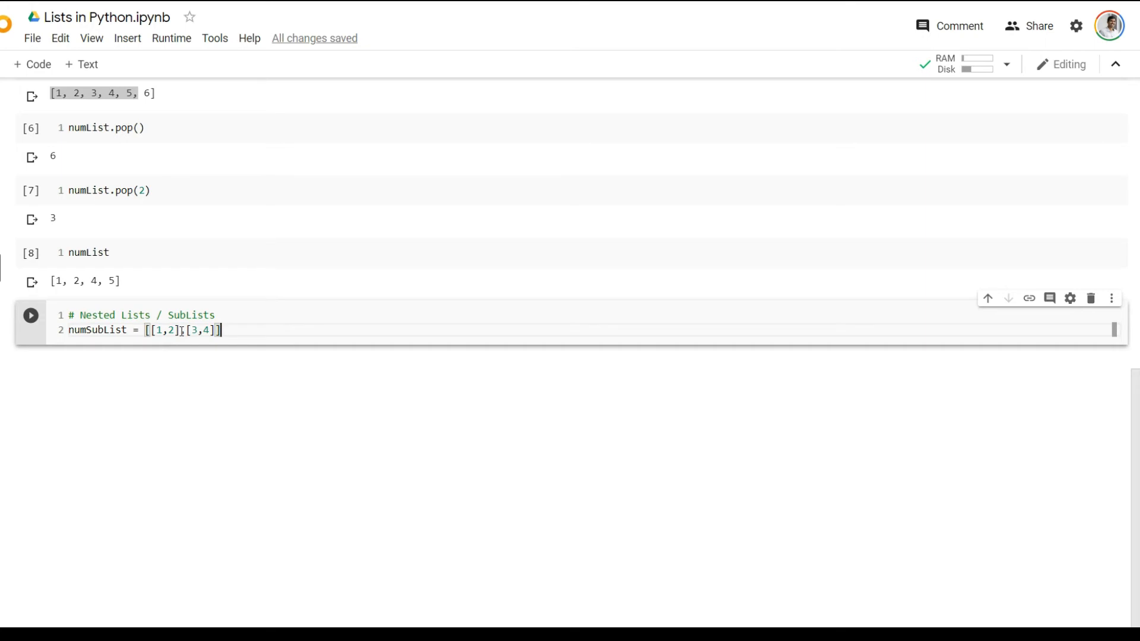
Highlight [1,2] and add a comment about accessing number 3
double_click(166, 331)
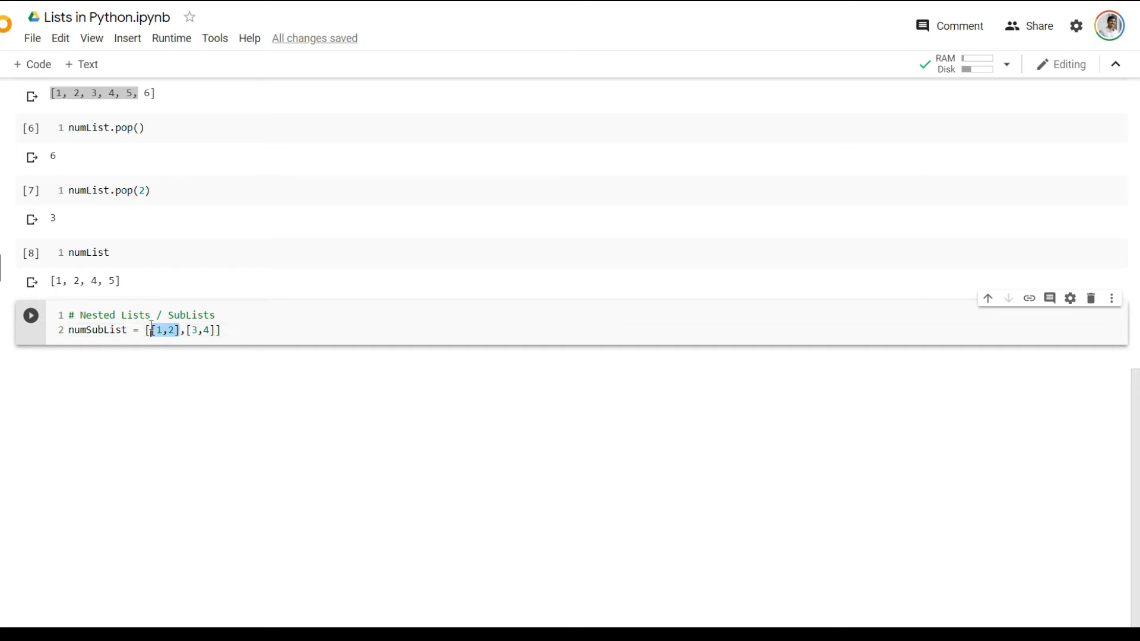
mouse_move(233, 369)
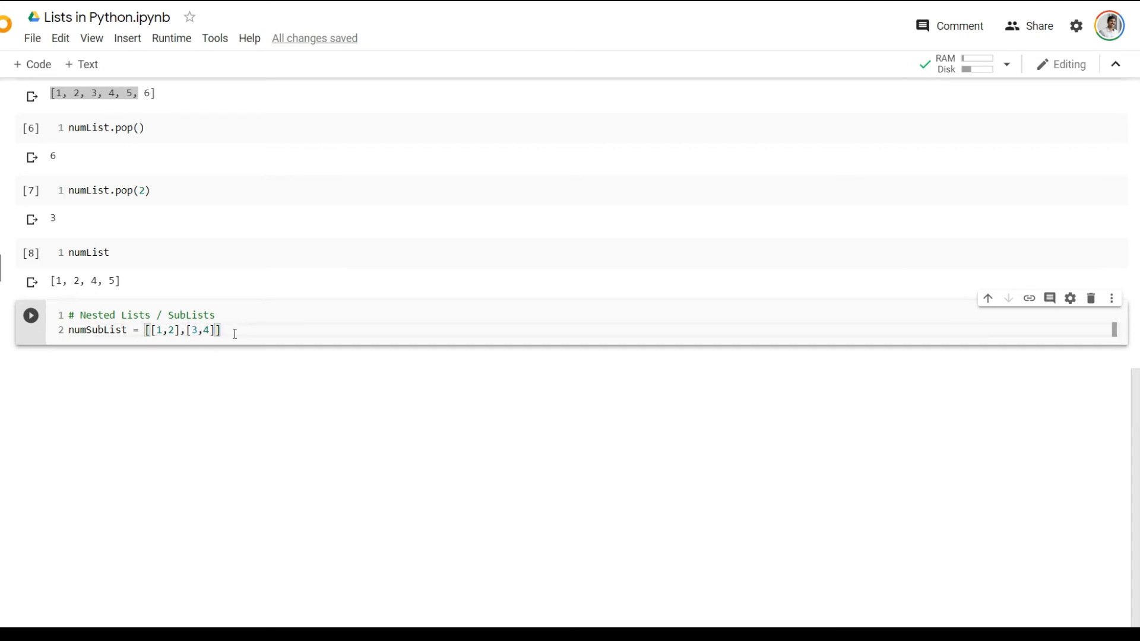
text(# Let)
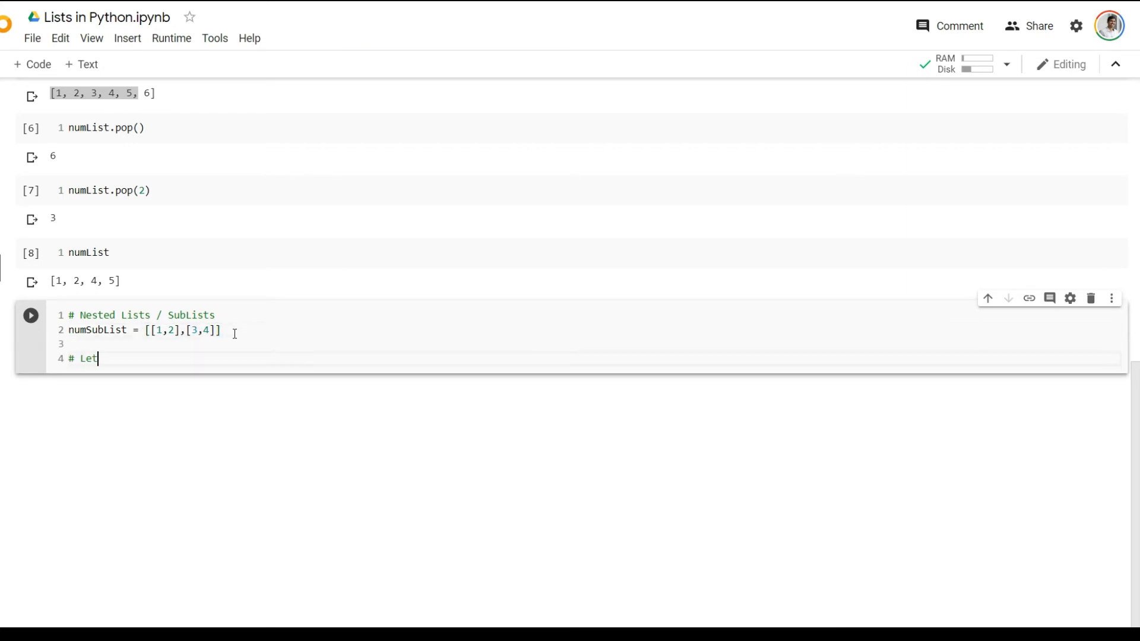
text(s say - we want to)
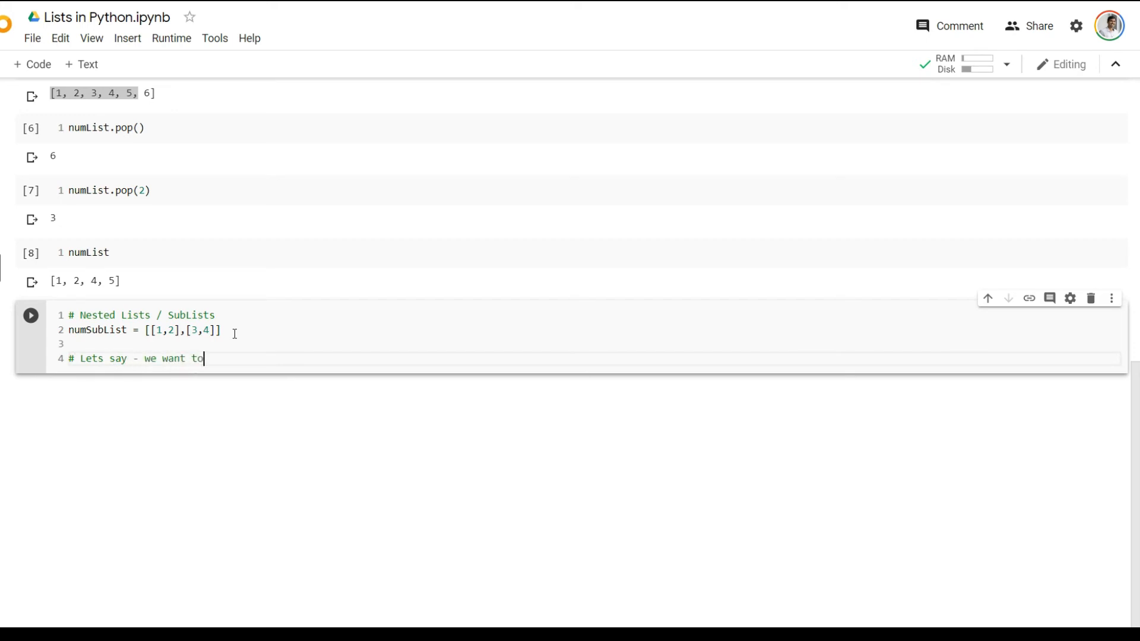
text(access number 3)
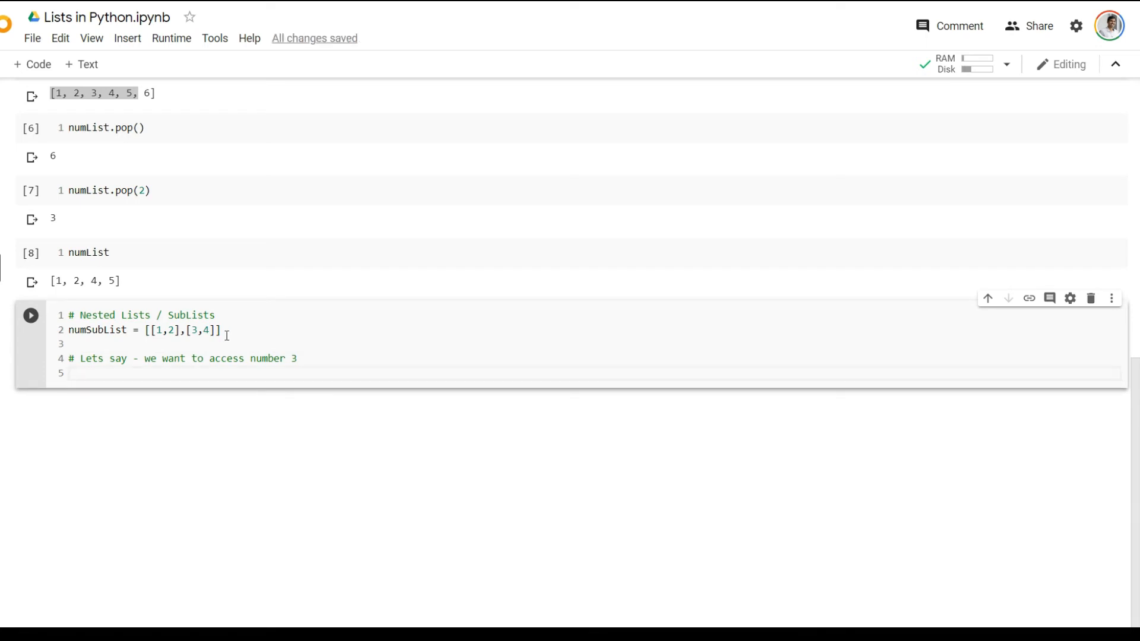
Write numSubList[1][0] to retrieve 3 from the second sublist
double_click(193, 329)
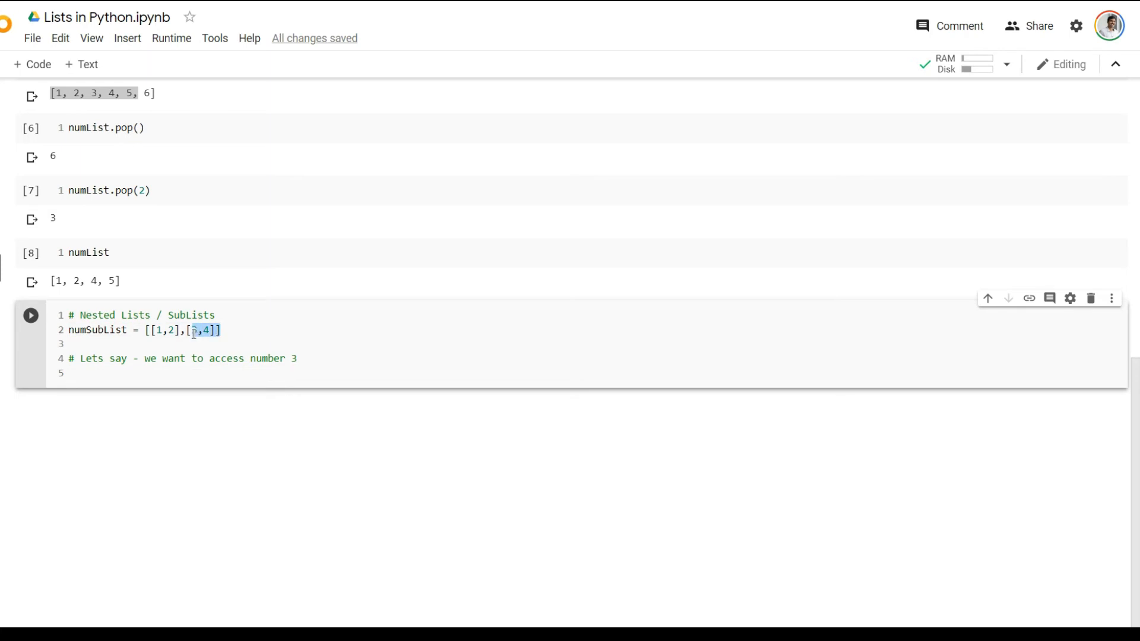
text(num)
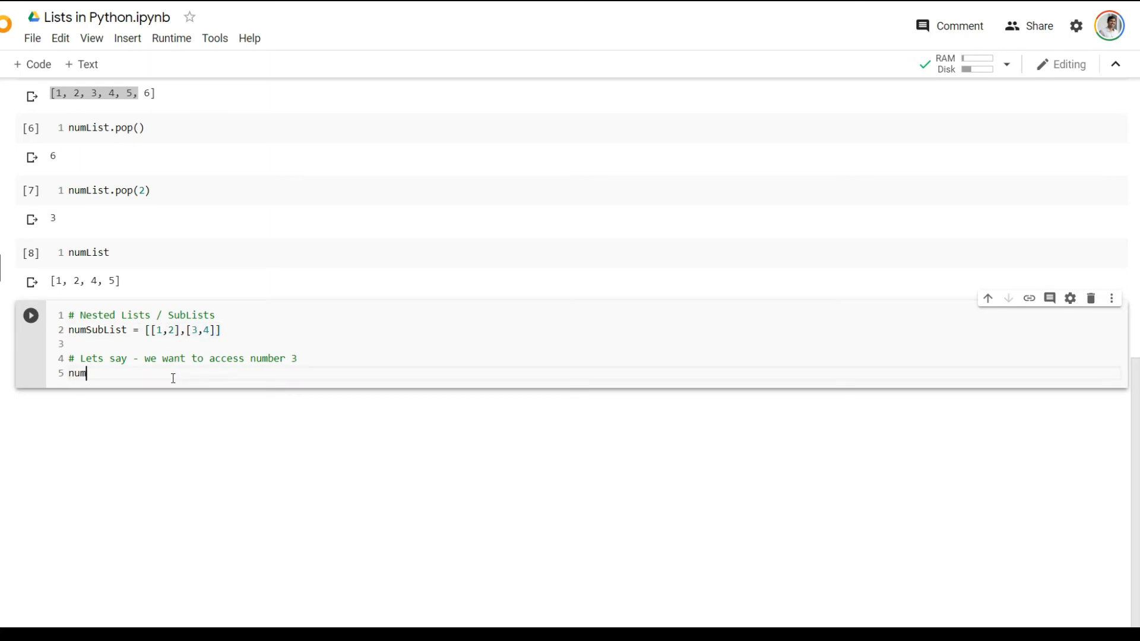
text(Sub)
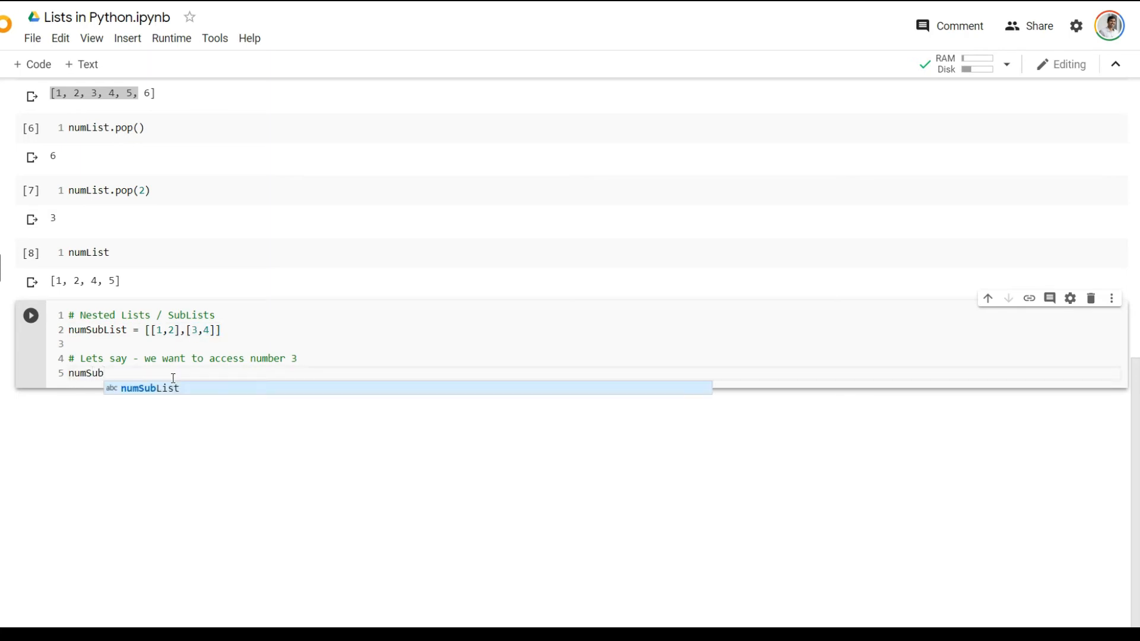
text(List[1])
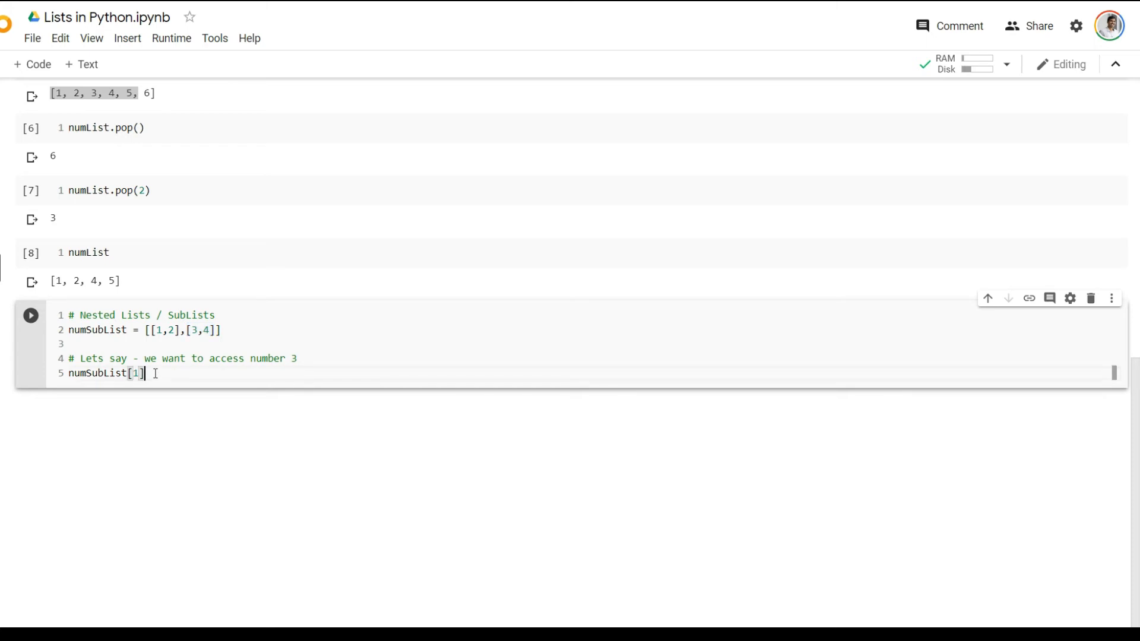
double_click(196, 329)
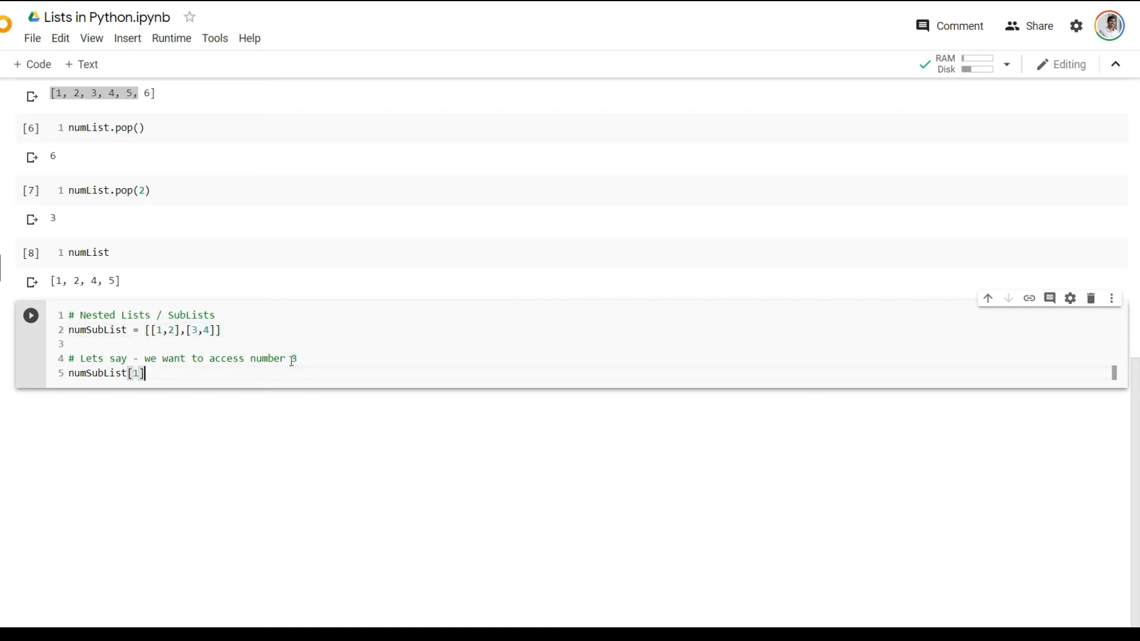
text([0])
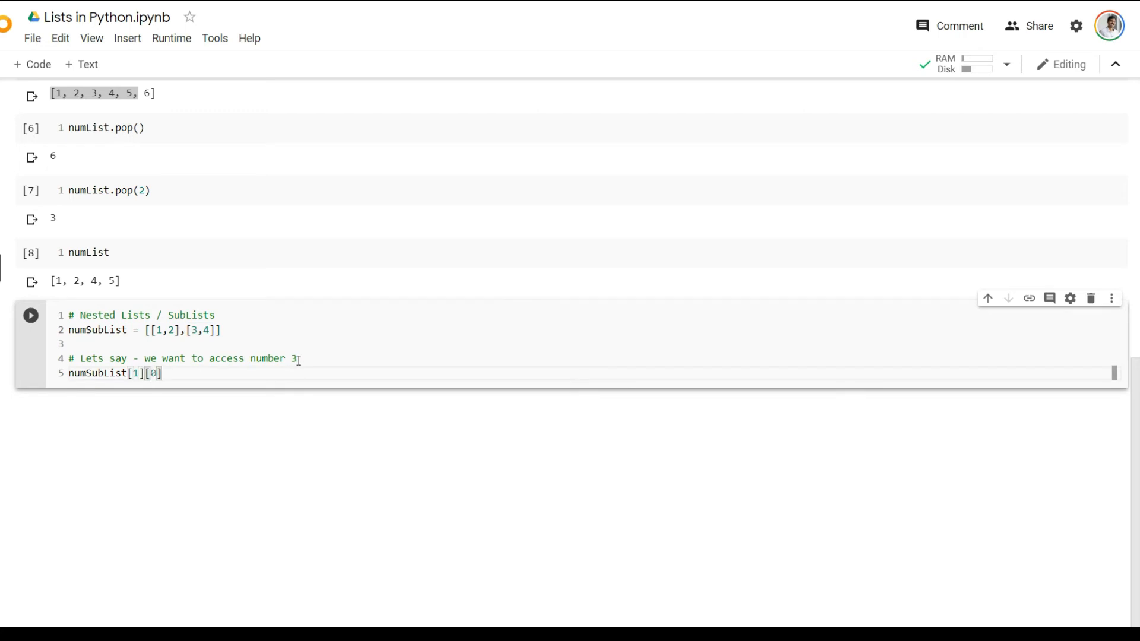
double_click(205, 329)
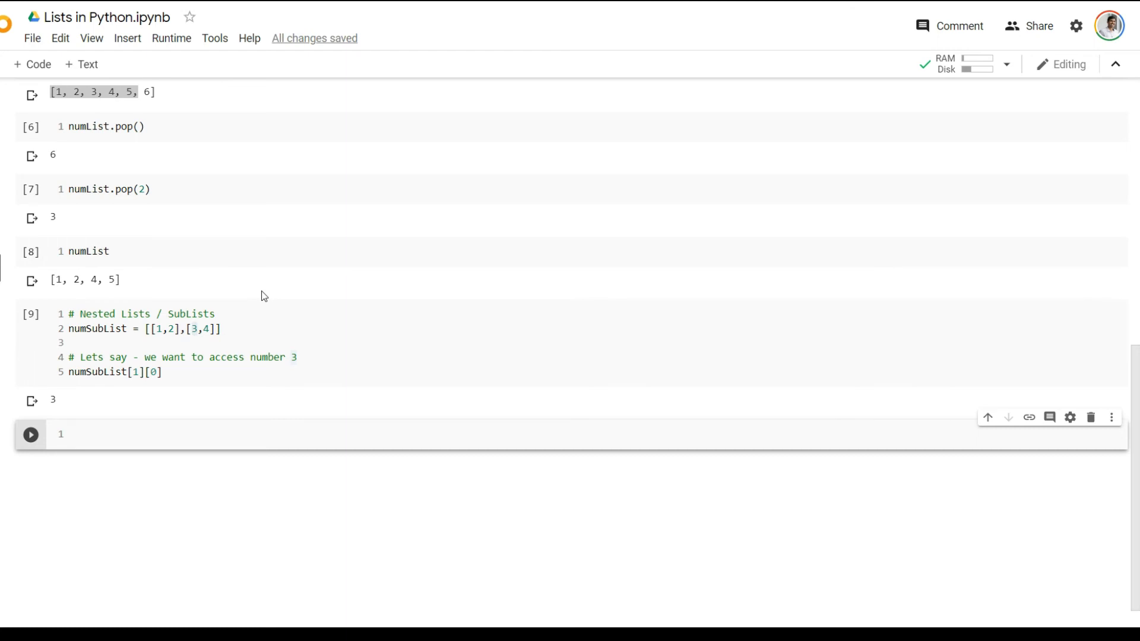
Review the earlier numList cell, then start numList[1] in the bottom empty cell
click(91, 251)
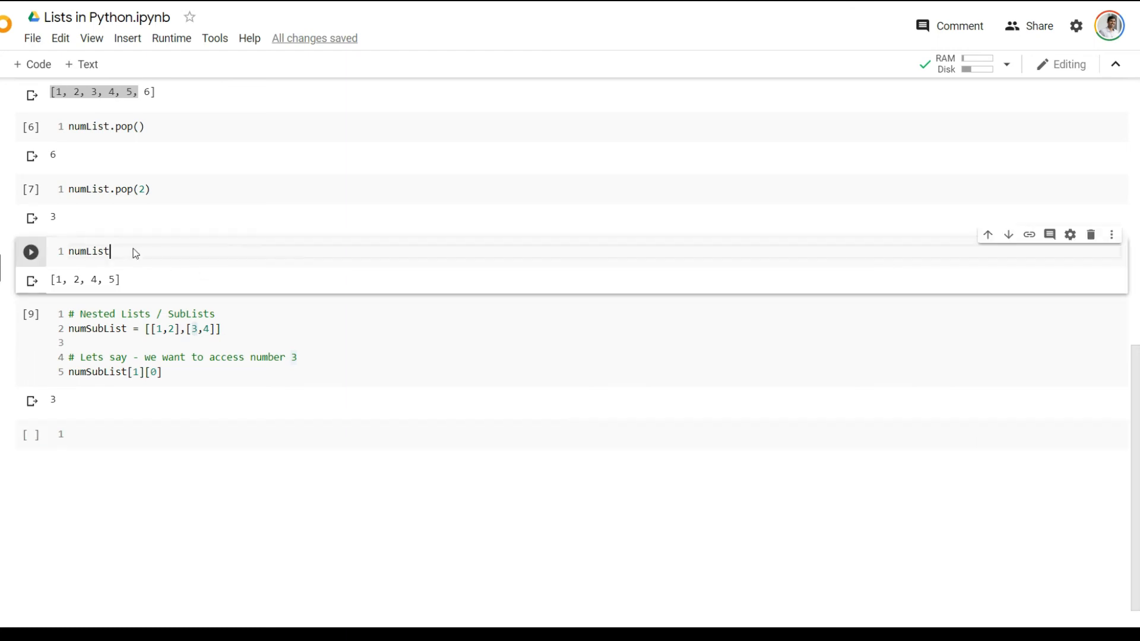
double_click(87, 252)
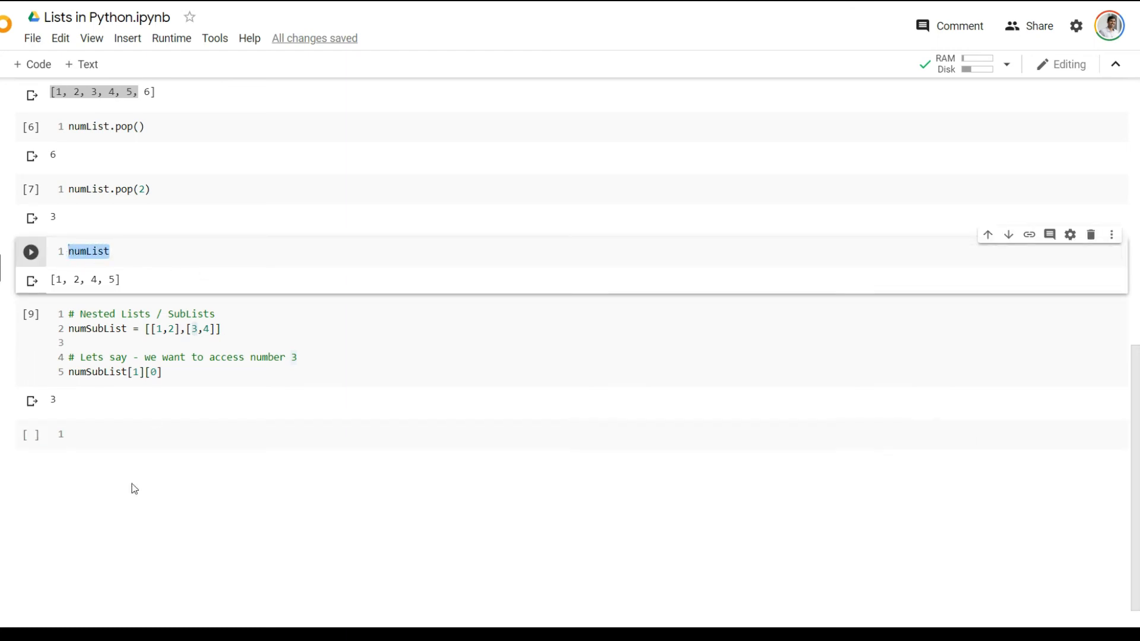
click(131, 434)
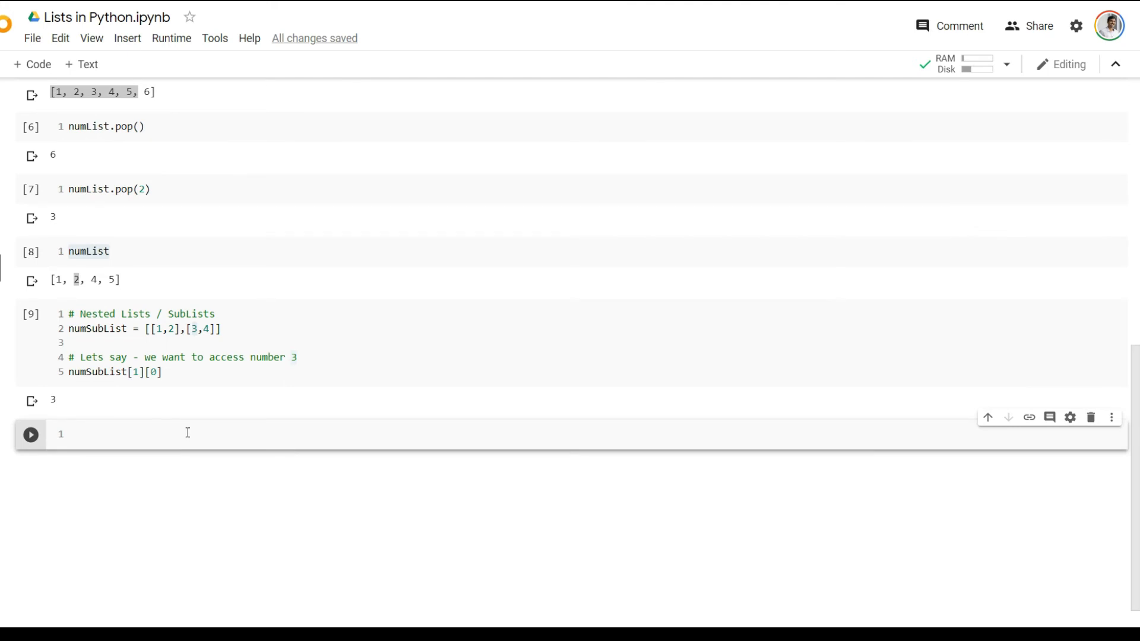
text(n)
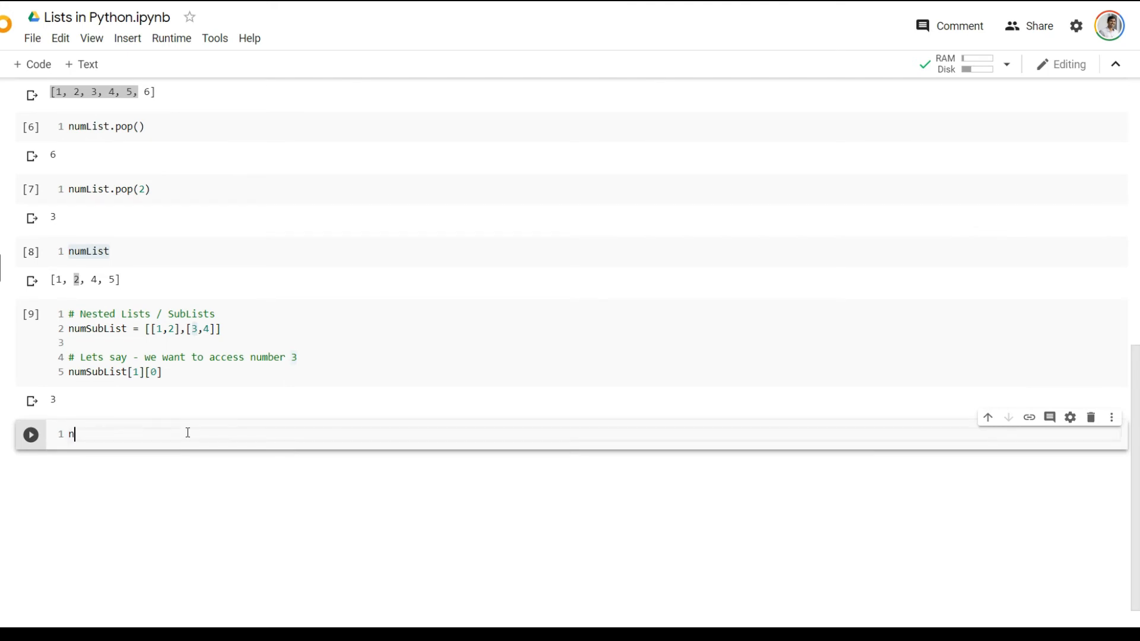
text(umList)
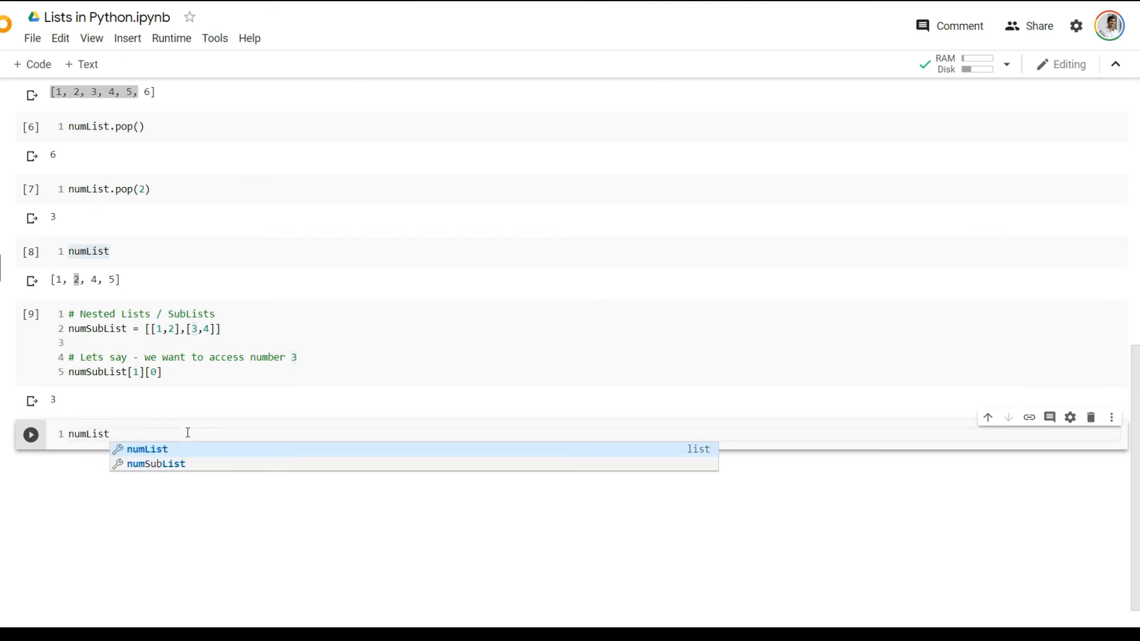
text([1] = 10)
text(numList)
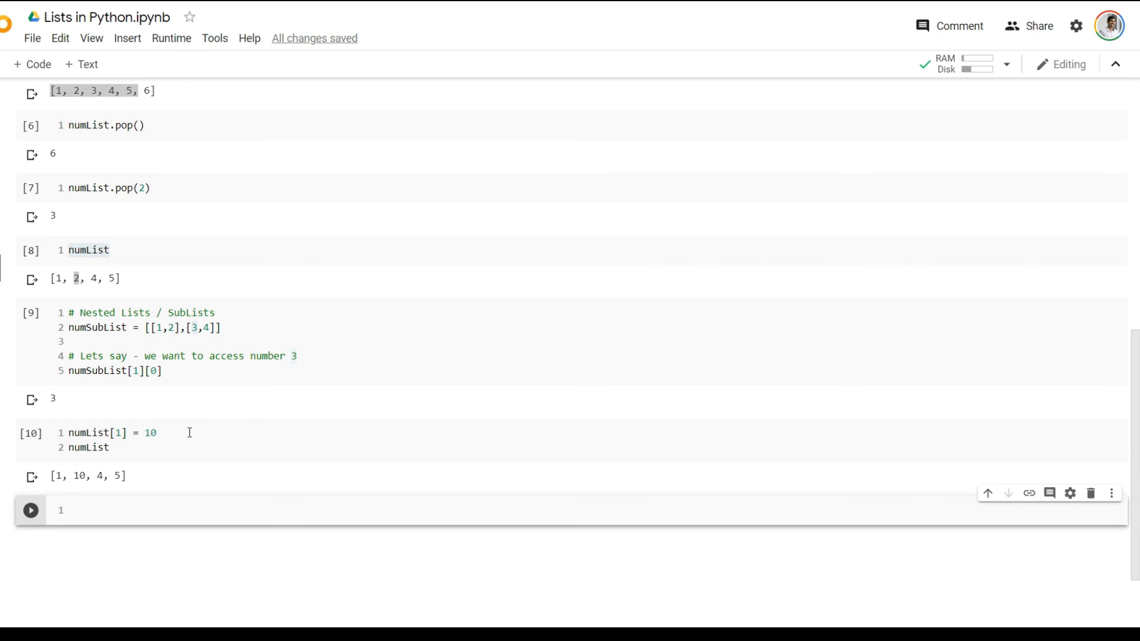
Write a '# Length of a list' cell defining numList 1–14 without 10, plus len(numList)
text(# Length of a list)
text(numList = [1,2,3)
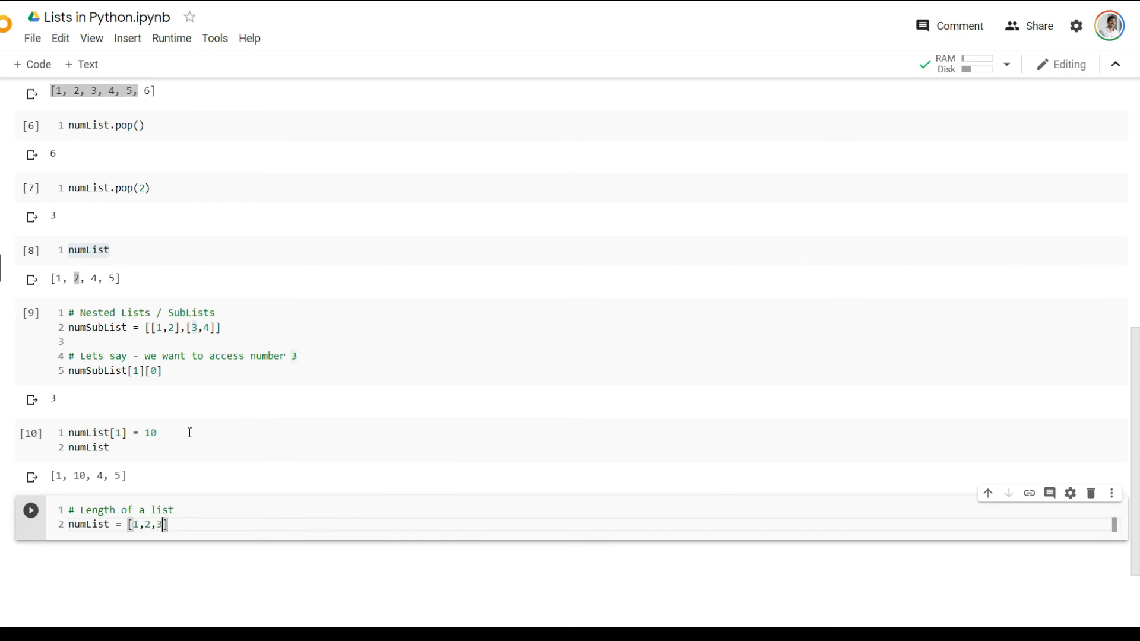
text(,4,5,6,7,8)
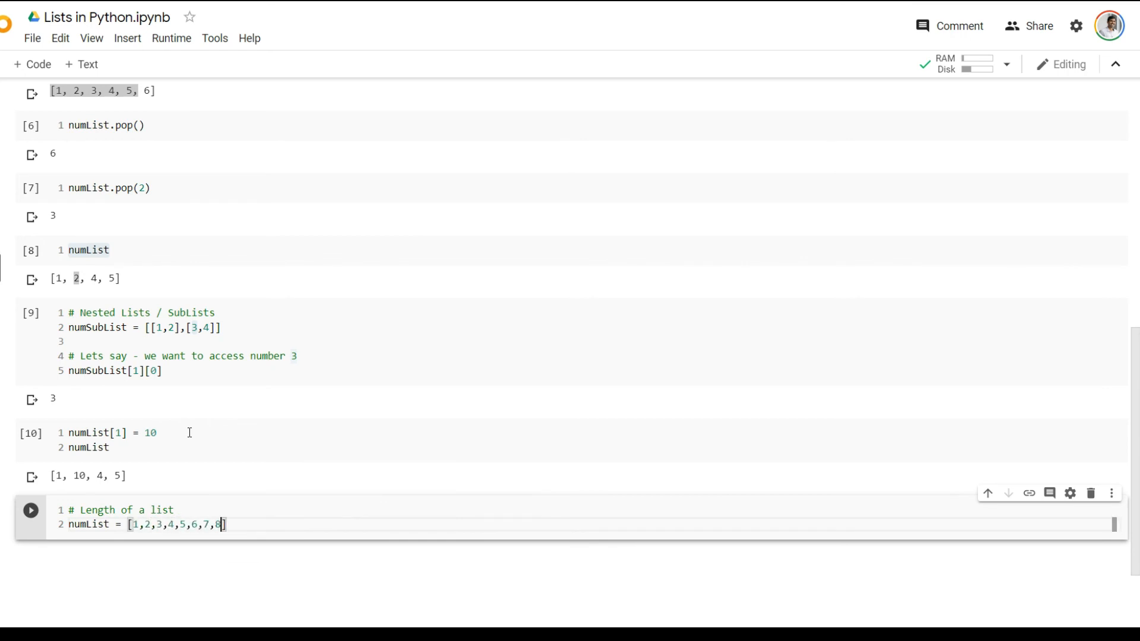
text(9,)
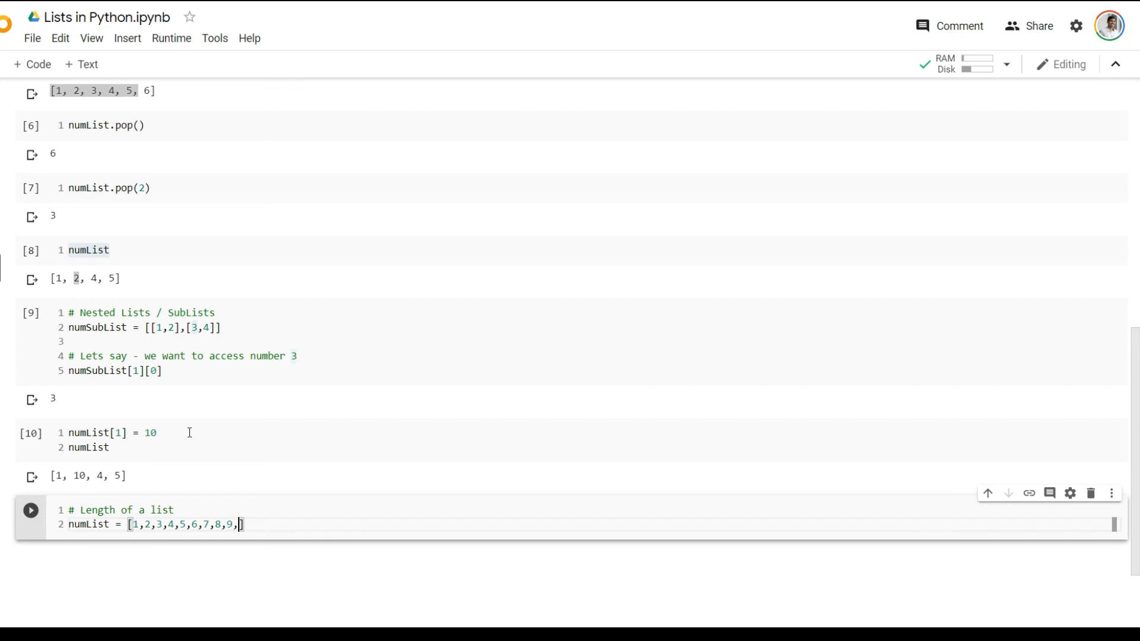
text(11,12,13,)
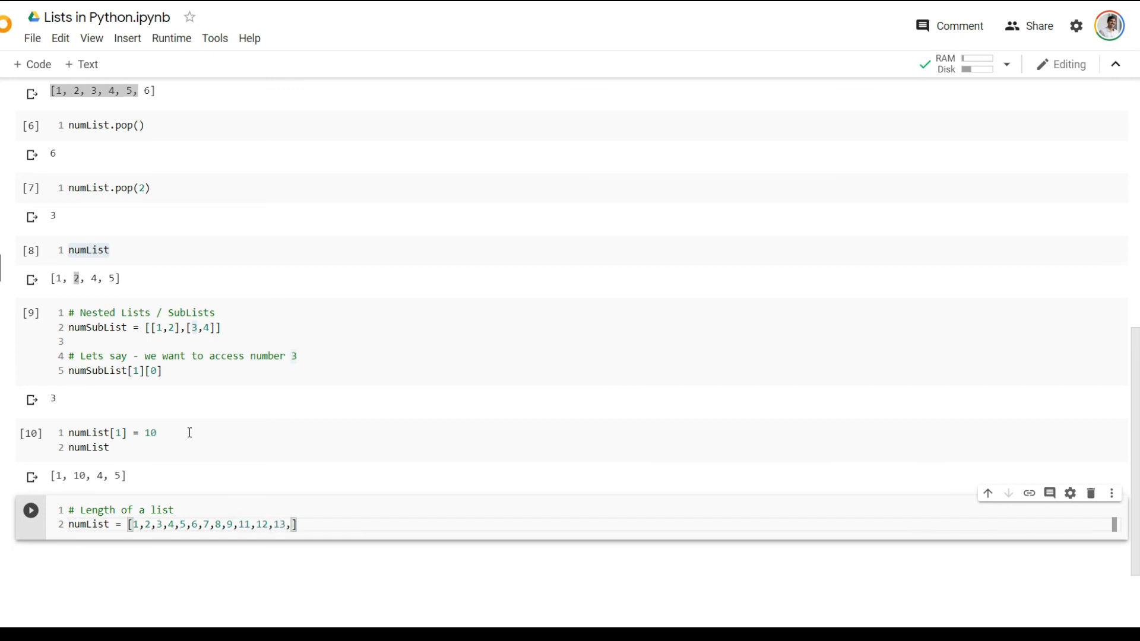
text(4)
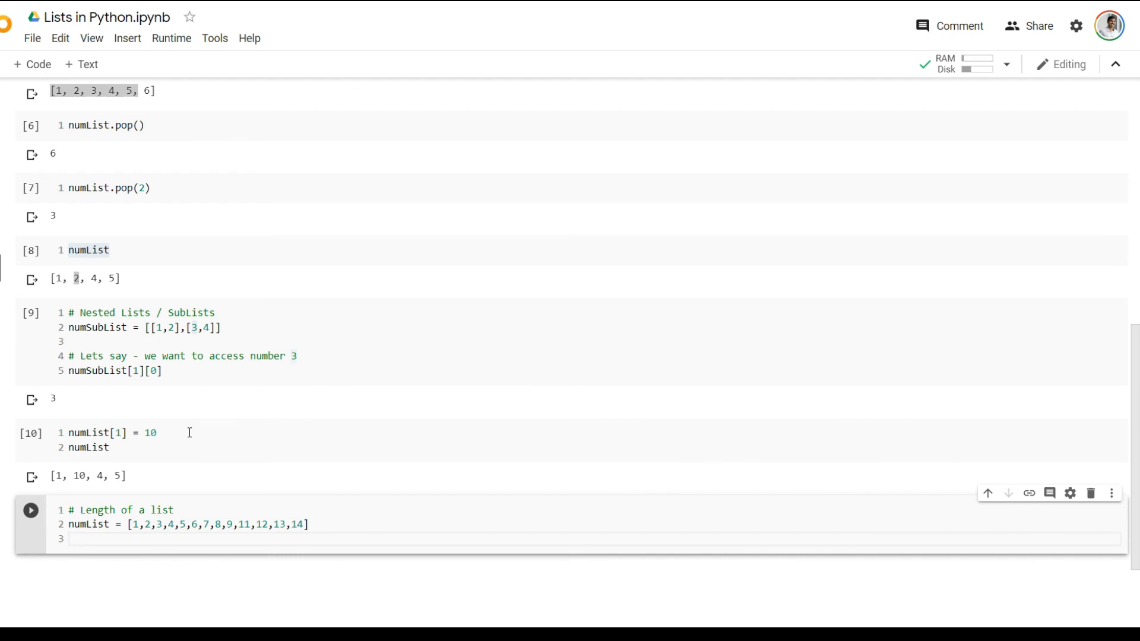
text(len*)
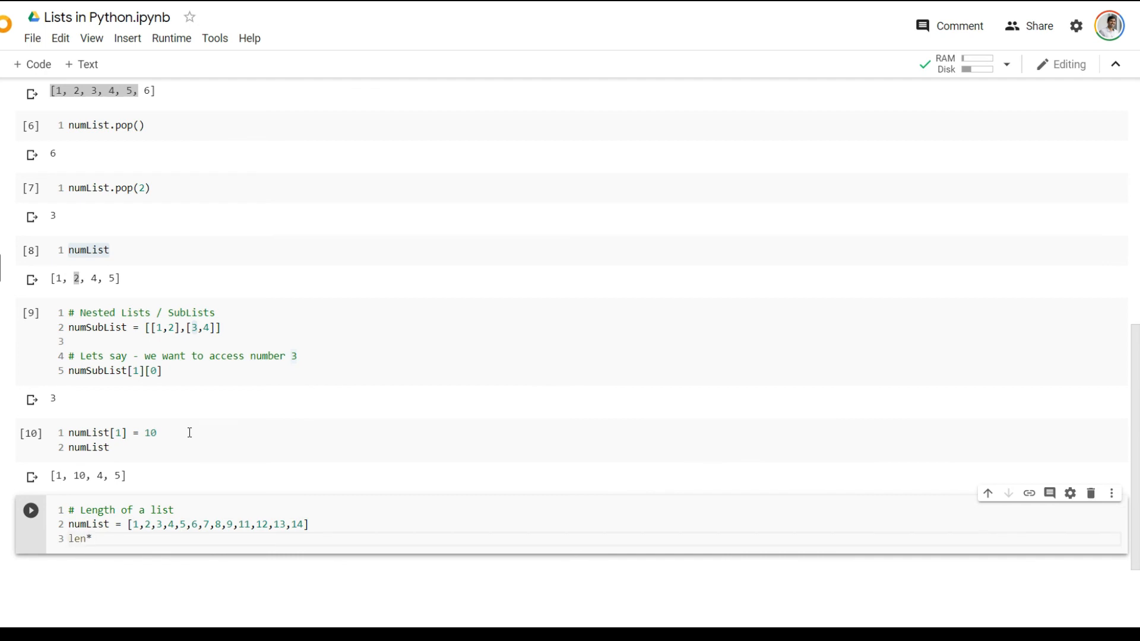
text((num))
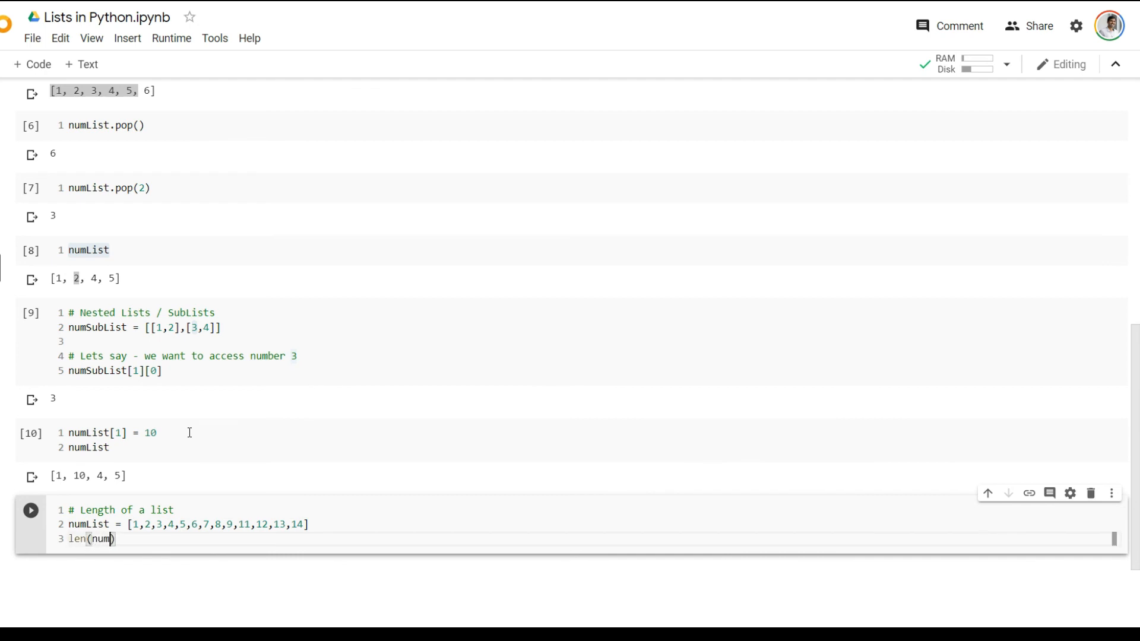
text(ist))
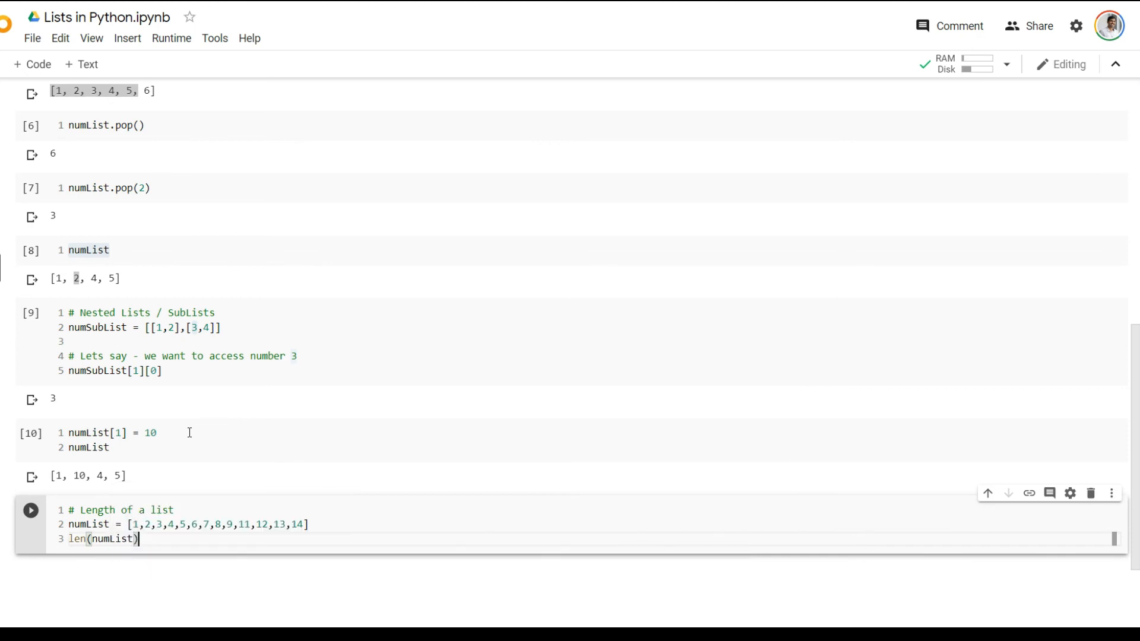